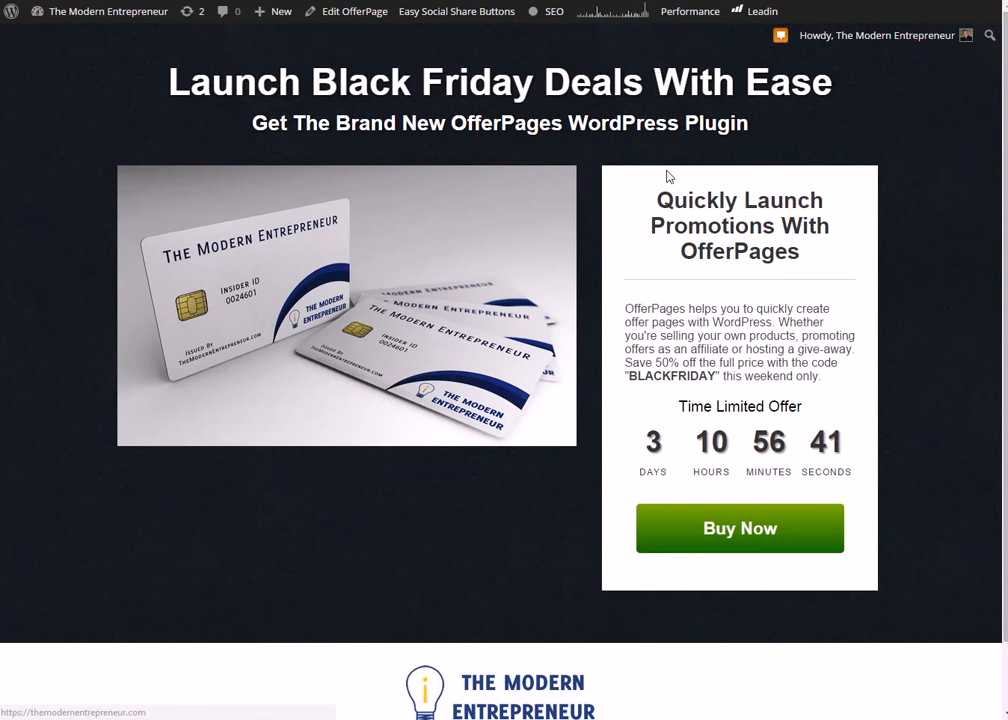
mouse_move(490, 352)
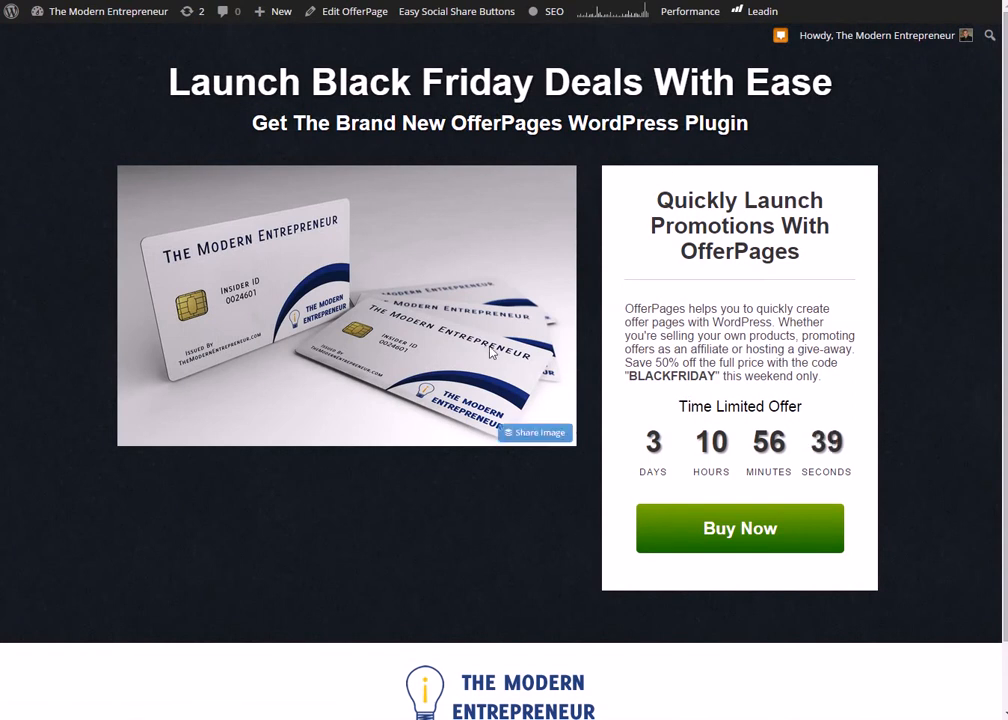
mouse_move(616, 491)
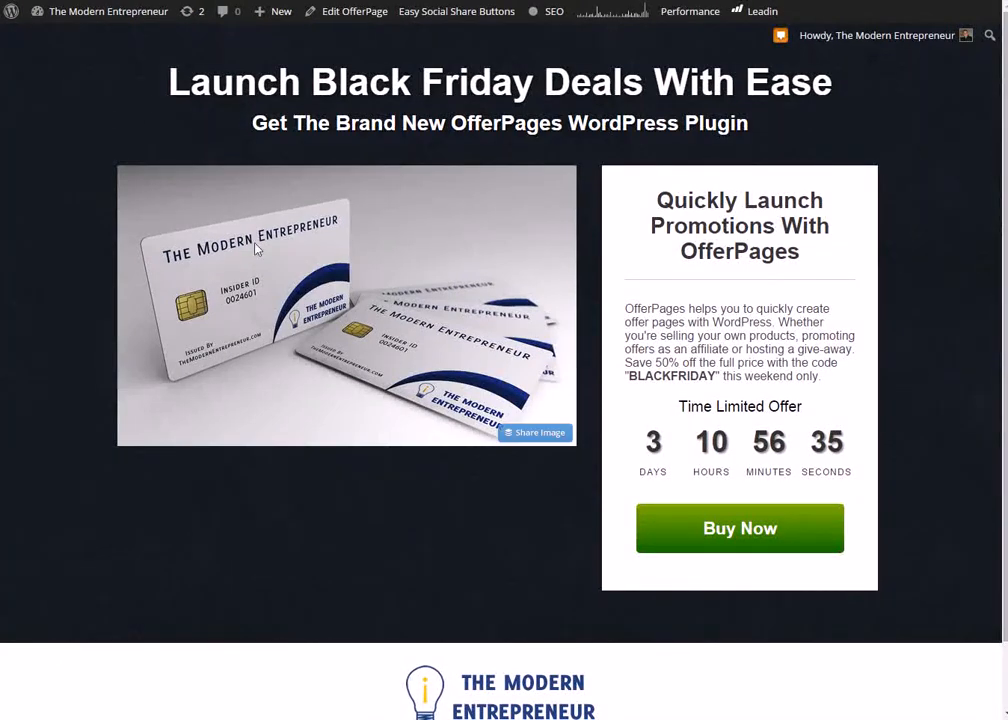
mouse_move(357, 309)
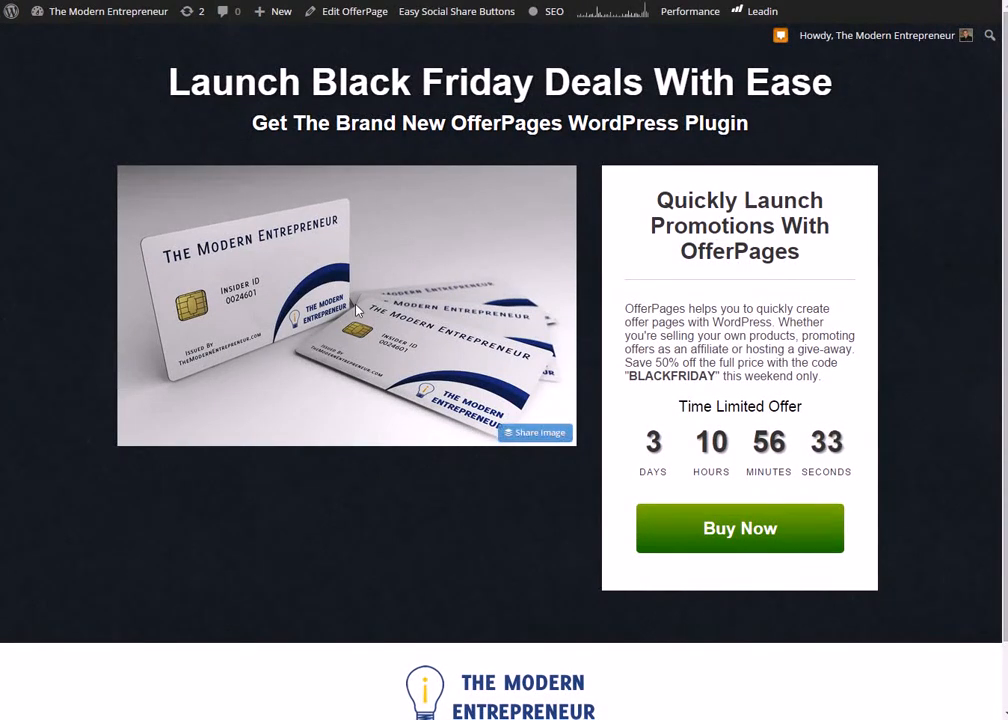
mouse_move(449, 273)
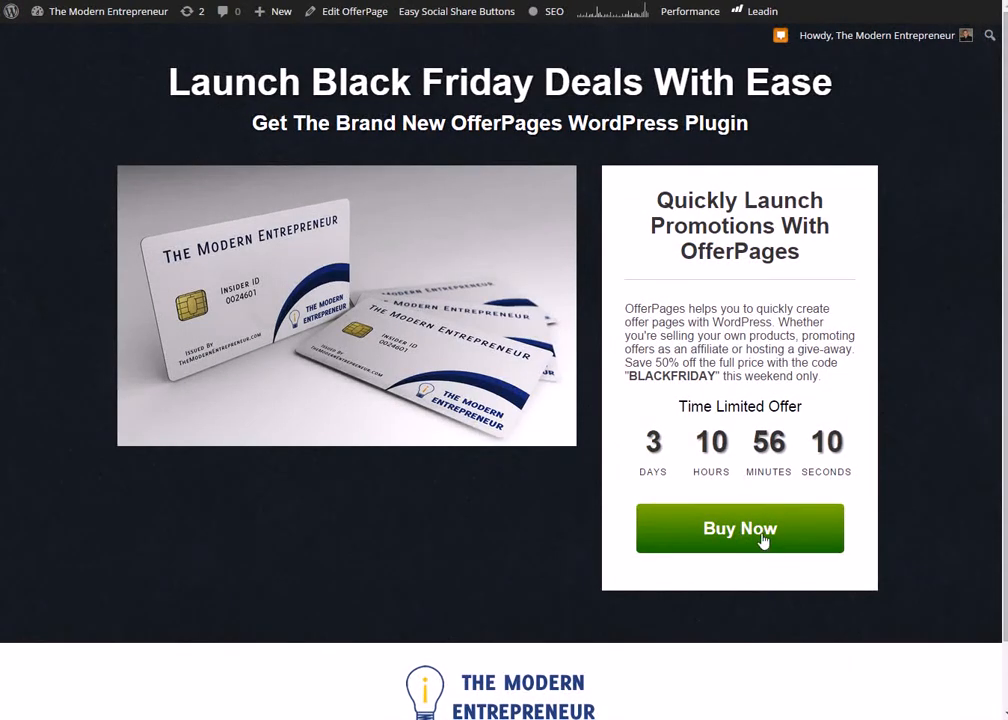
mouse_move(614, 490)
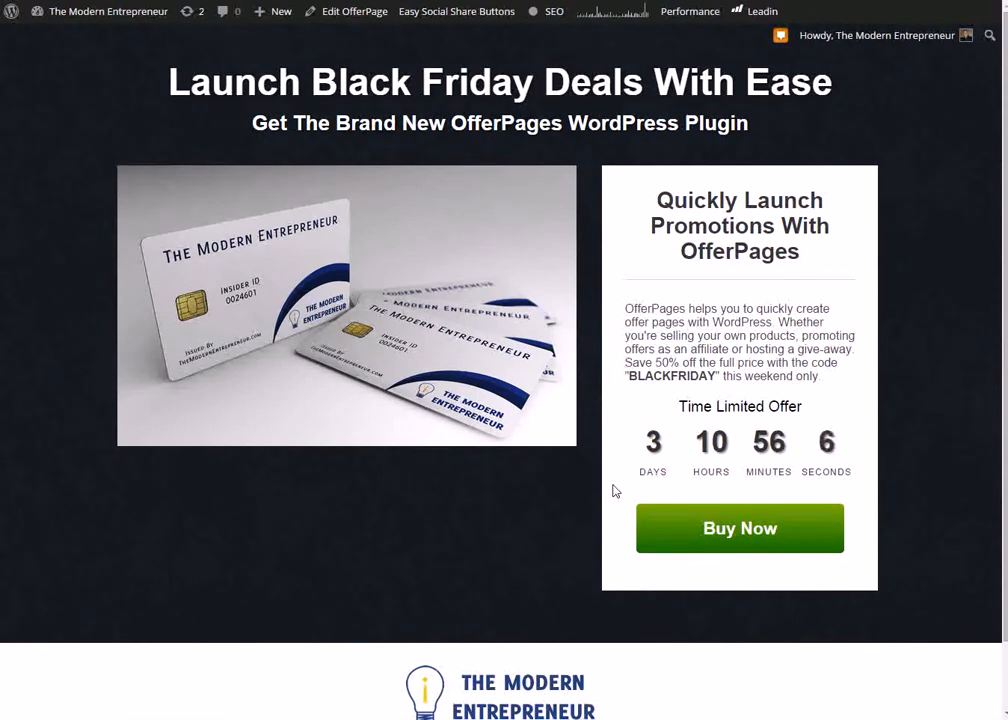
mouse_move(626, 495)
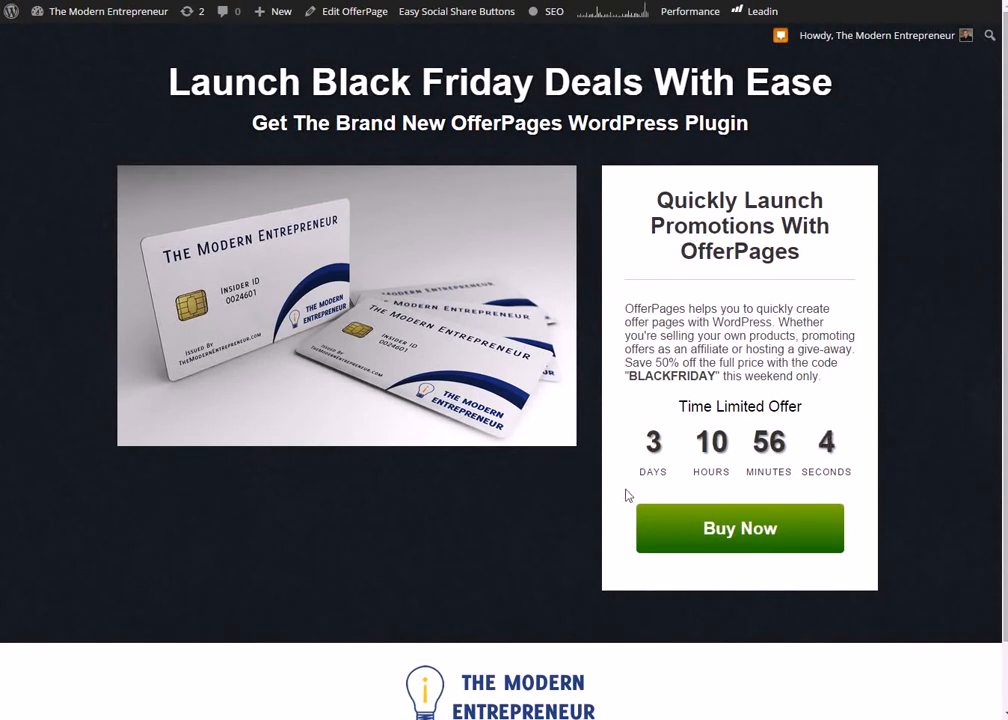
mouse_move(630, 573)
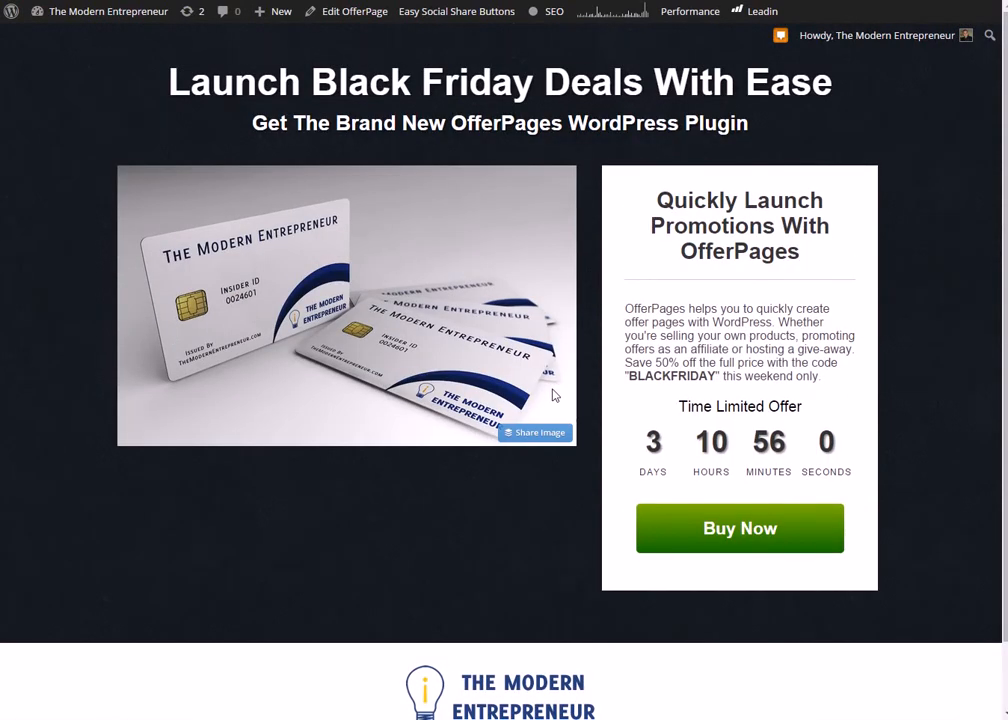
mouse_move(320, 240)
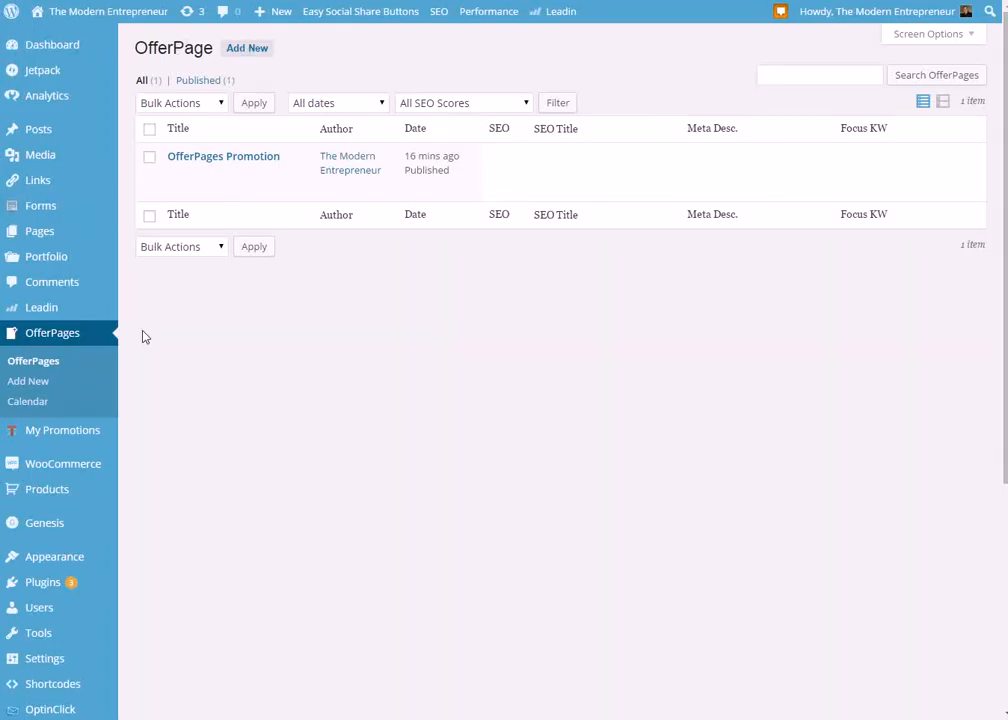
mouse_move(68, 340)
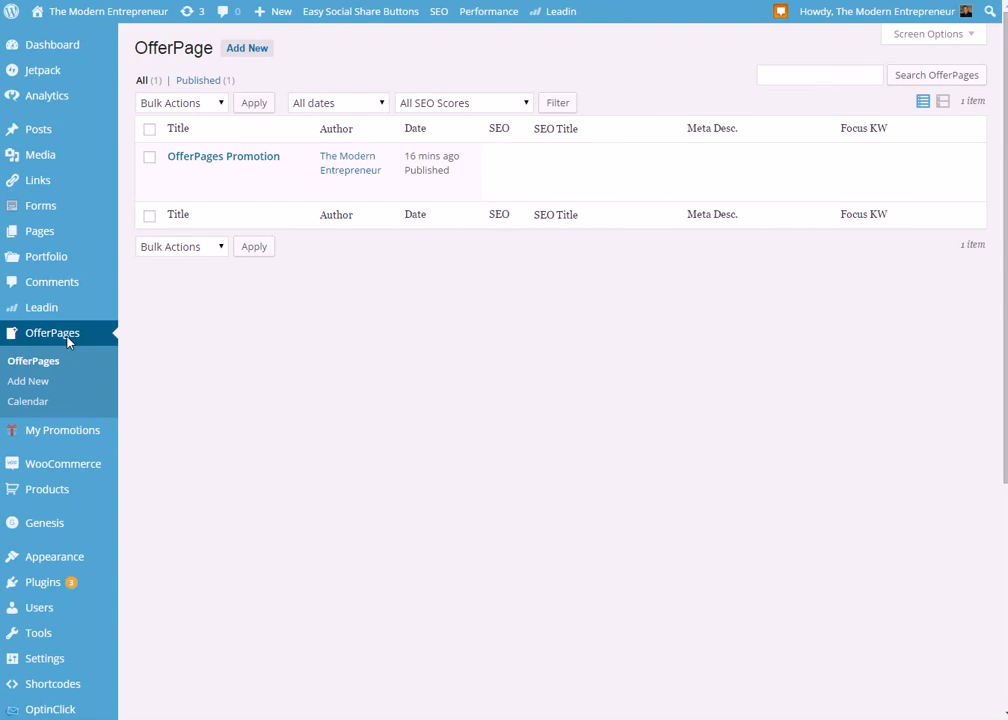
- Open the OfferPages Promotion page from the admin list for editing
left_click(223, 156)
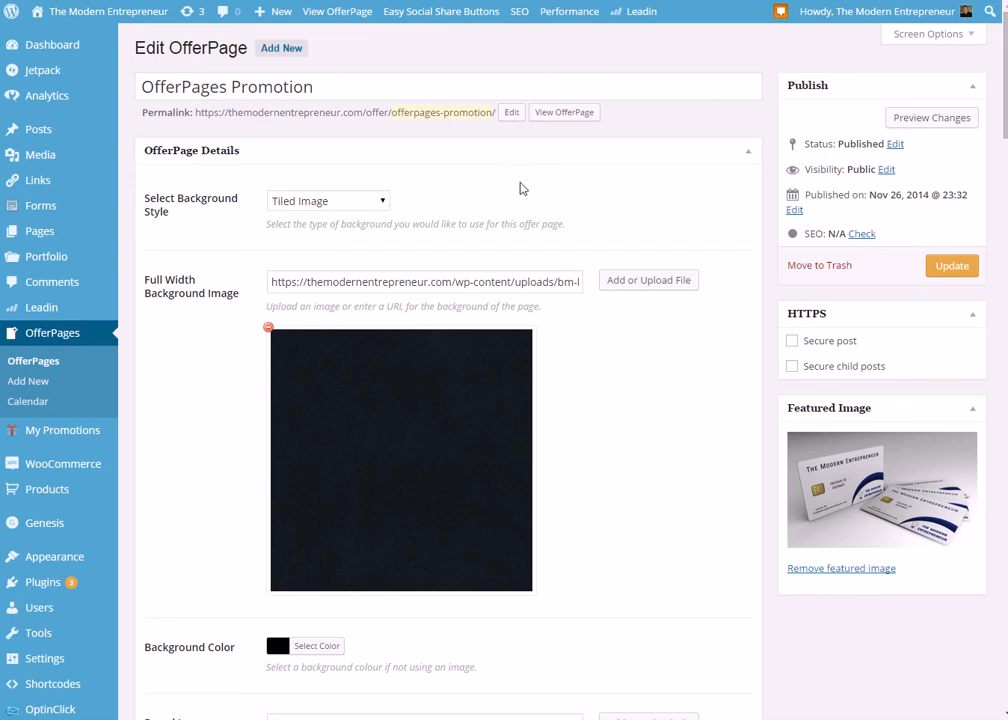
mouse_move(310, 241)
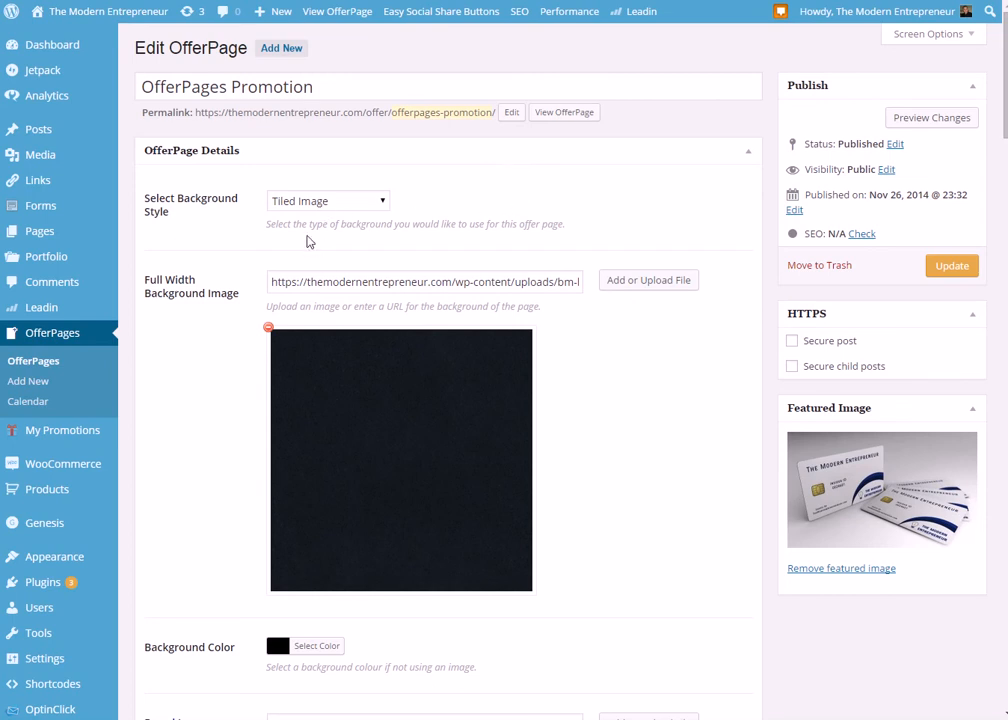
left_click(327, 200)
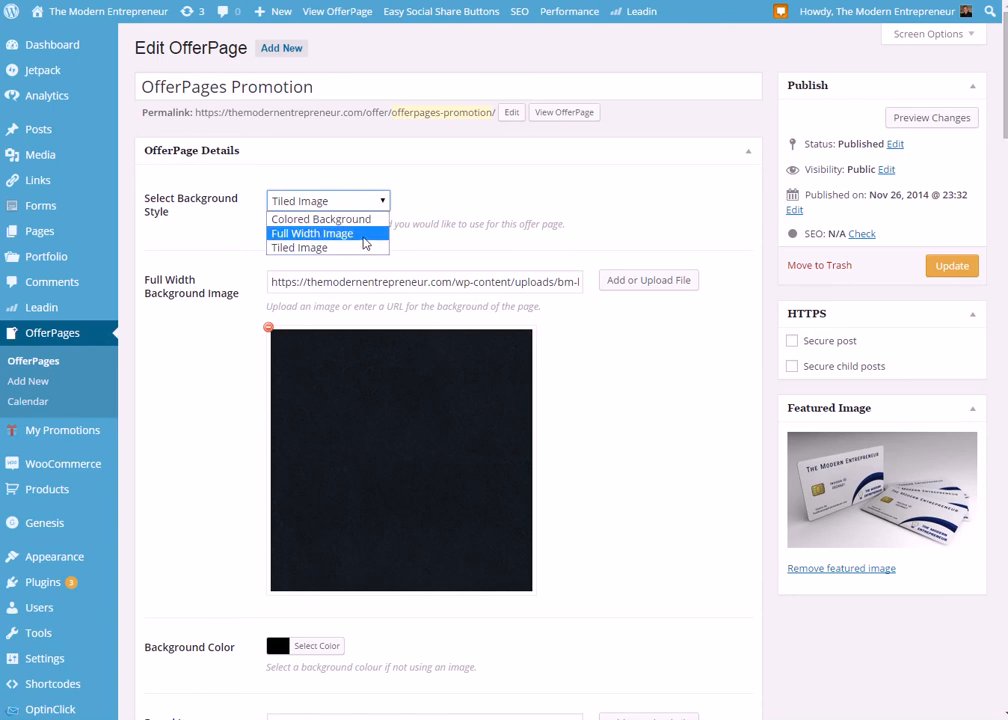
mouse_move(399, 241)
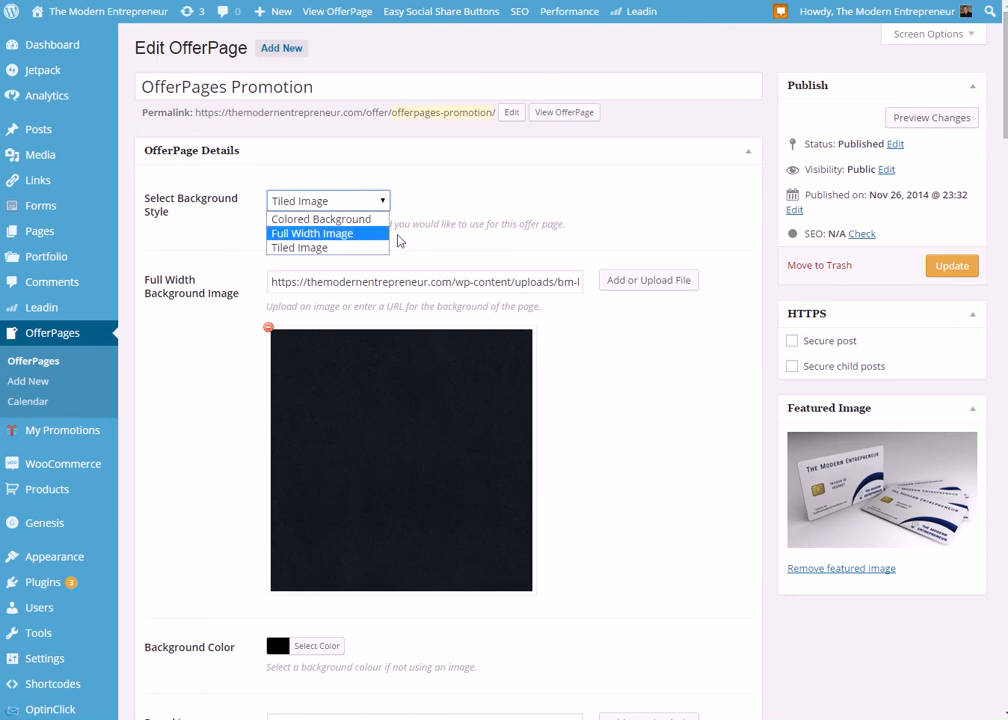
scroll("down", 3)
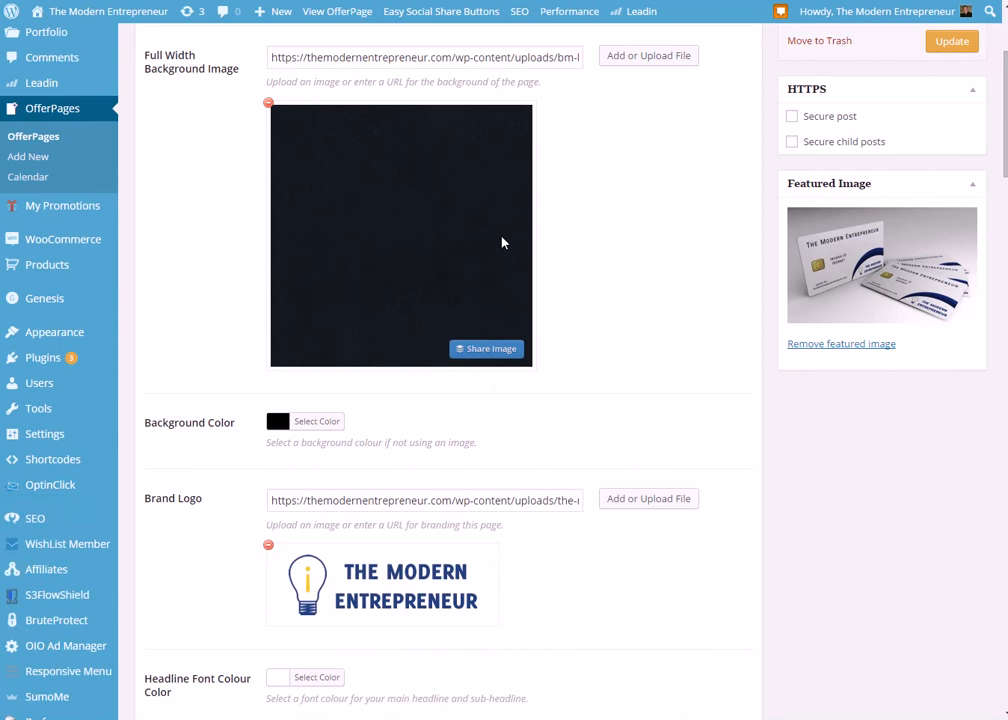
left_click(647, 55)
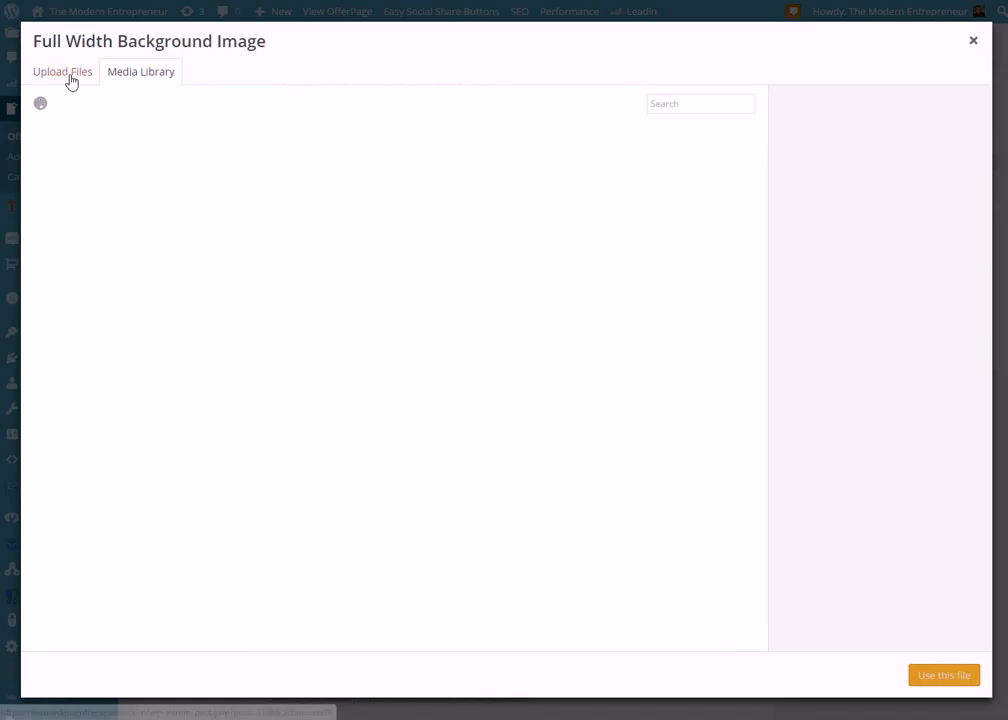
left_click(972, 40)
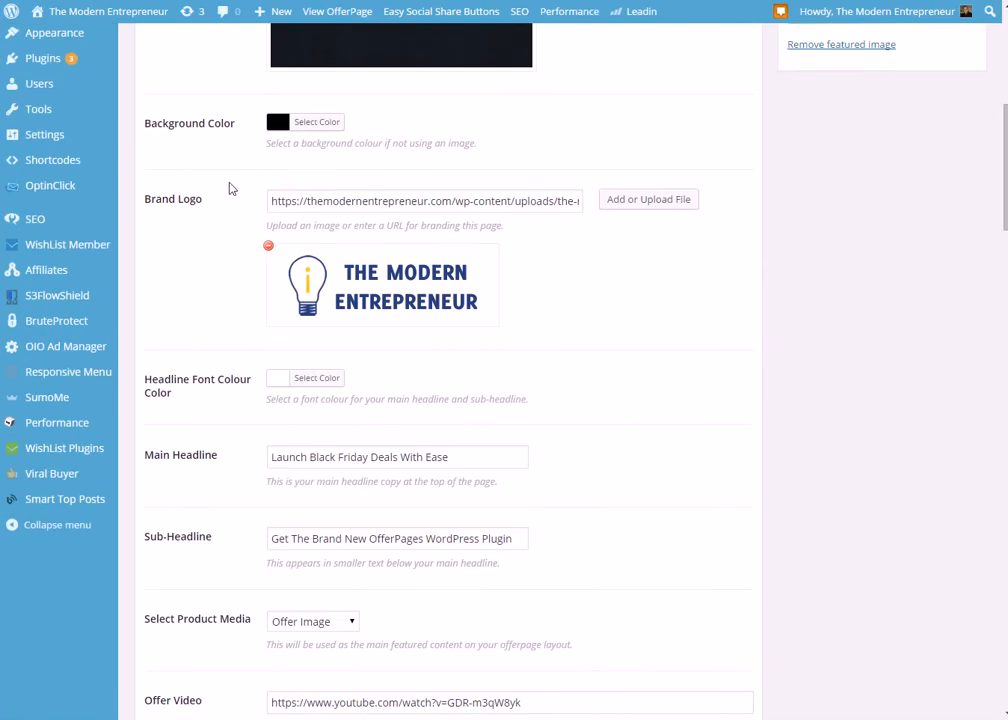
left_click(317, 121)
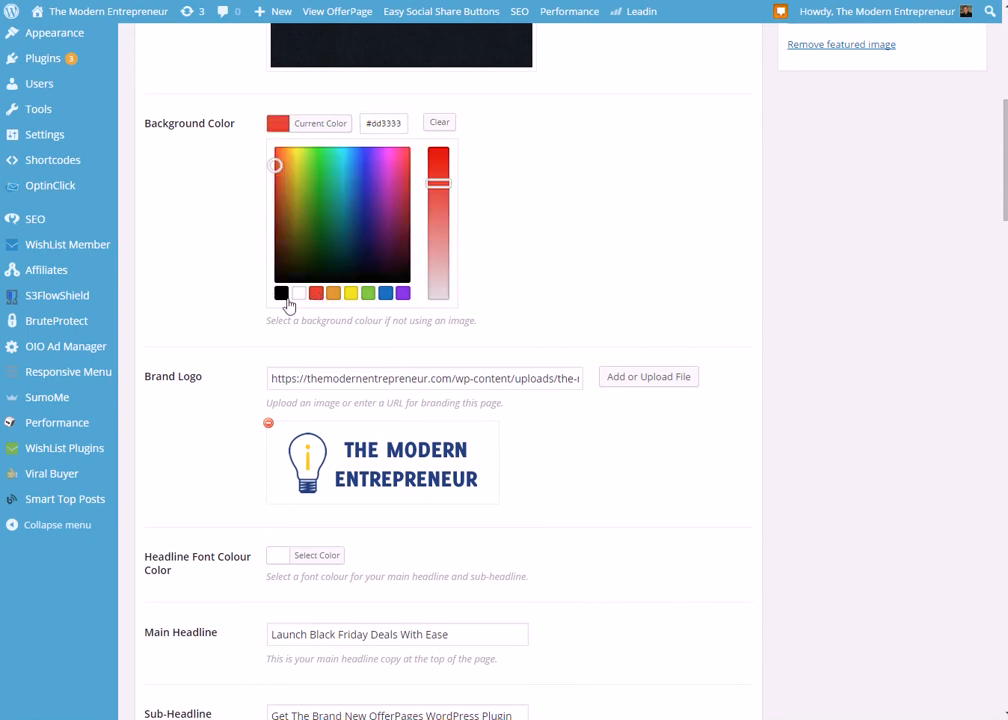
left_click(281, 293)
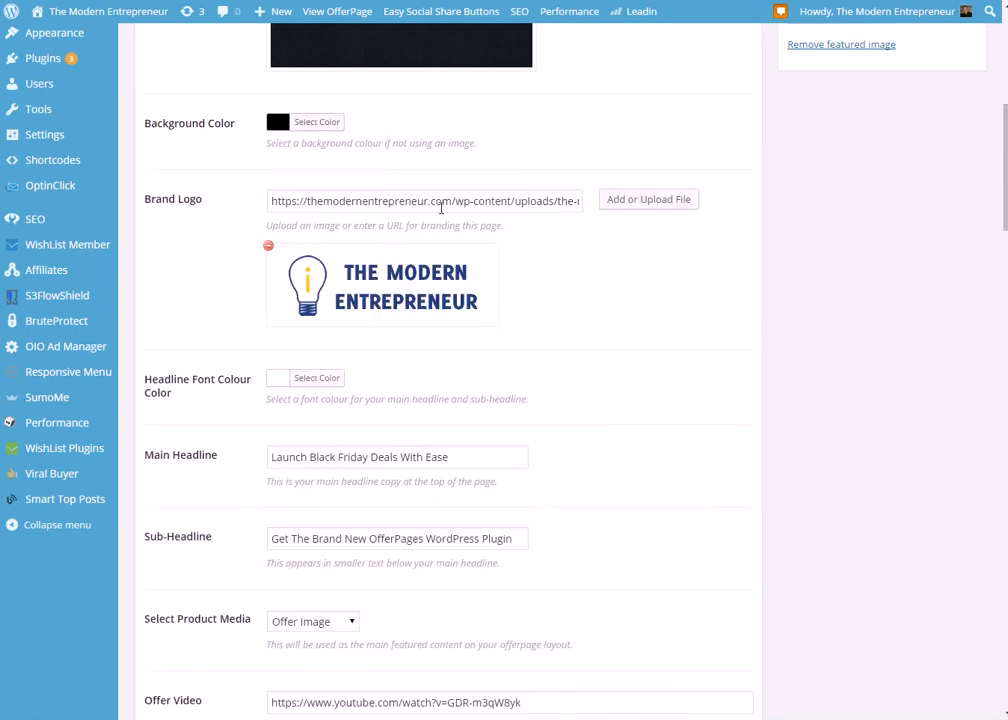
scroll("down", 3)
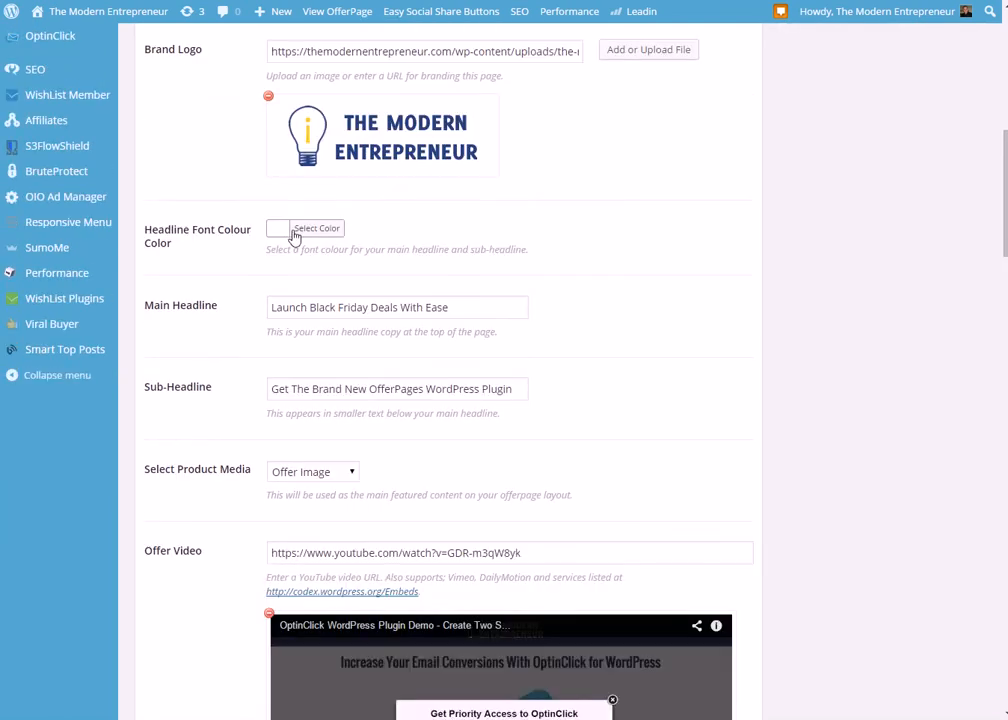
scroll("down", 3)
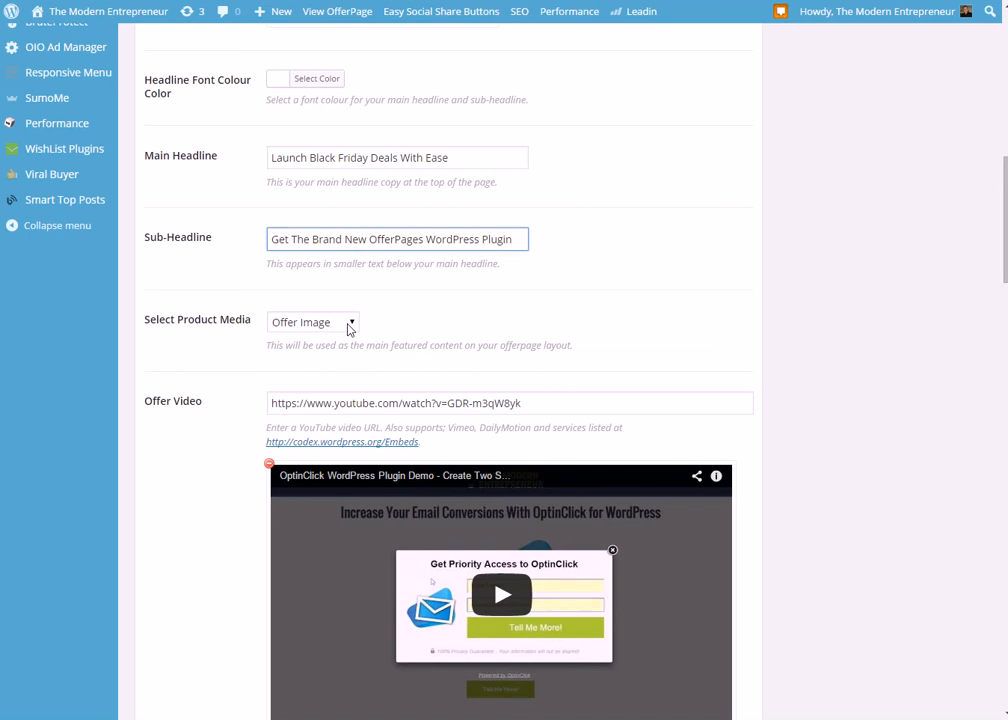
- Choose Offer Video as the Select Product Media setting, leaving the Custom HTML field empty
left_click(312, 321)
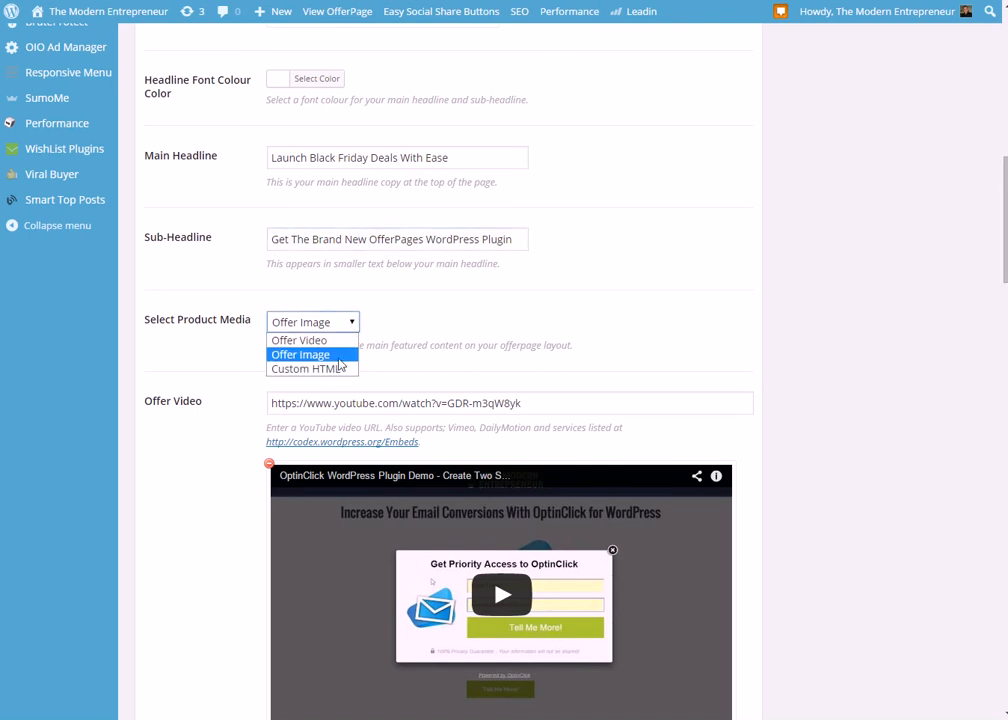
left_click(300, 354)
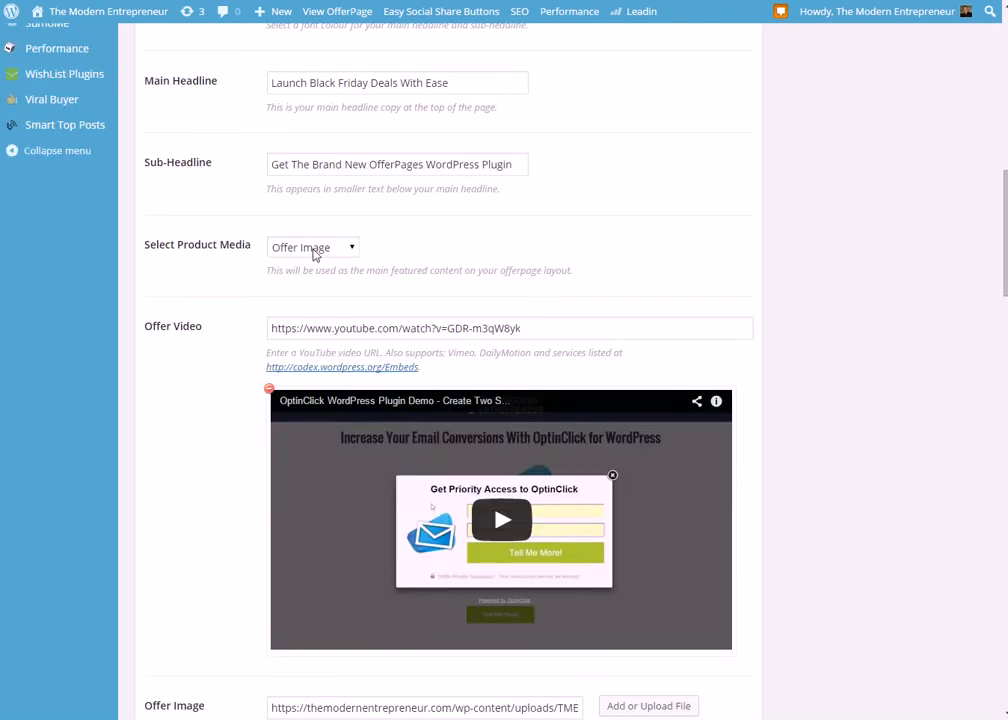
left_click(313, 247)
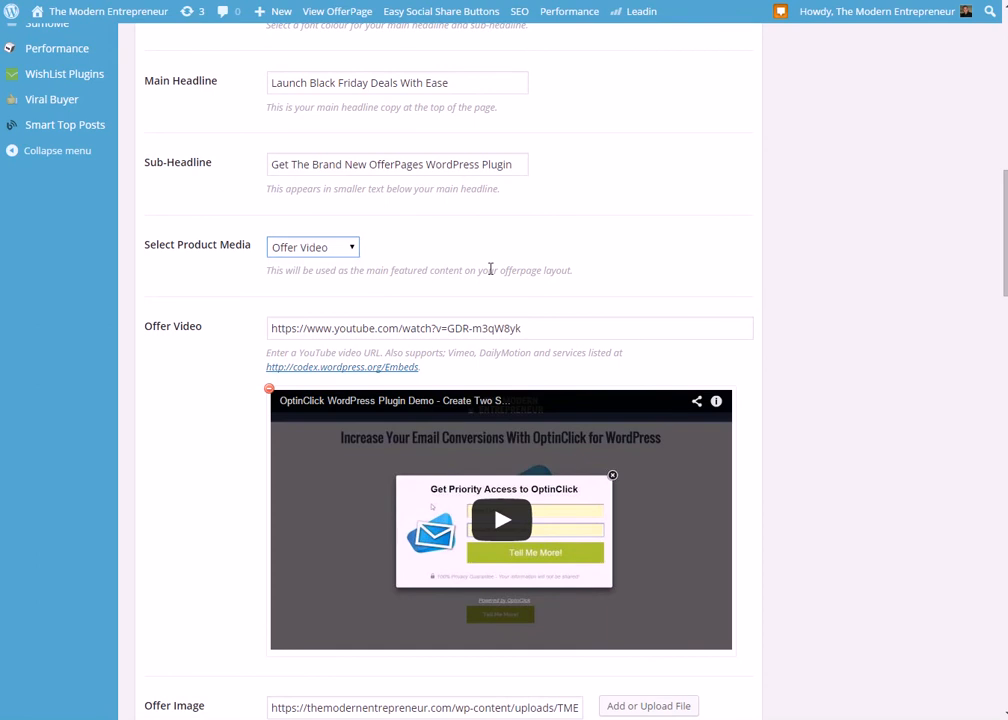
scroll("down", 3)
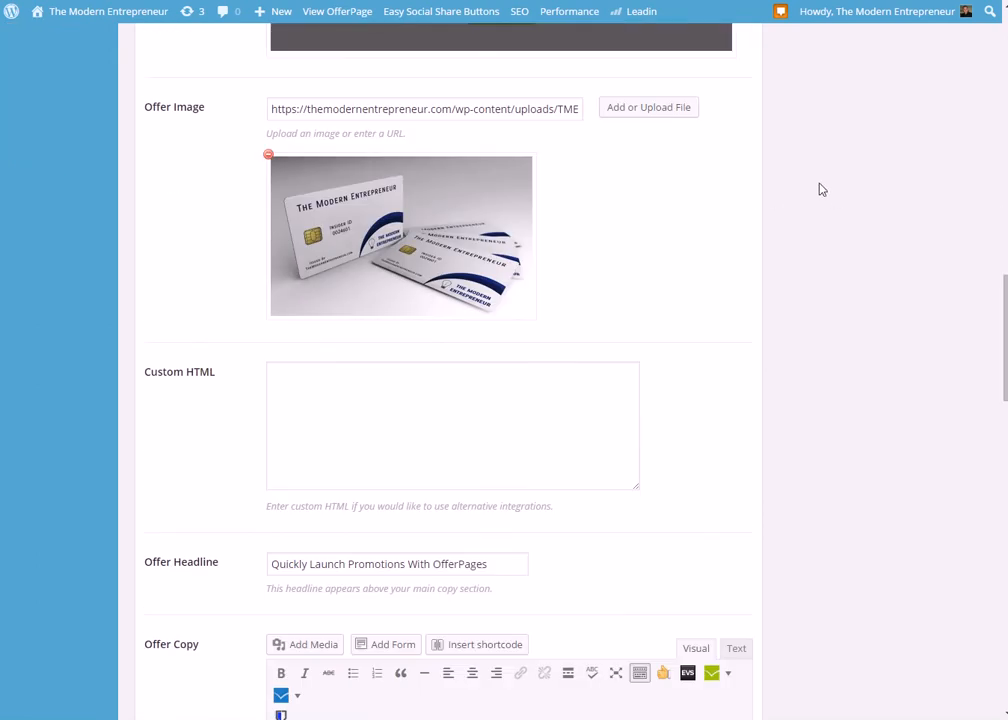
left_click(452, 425)
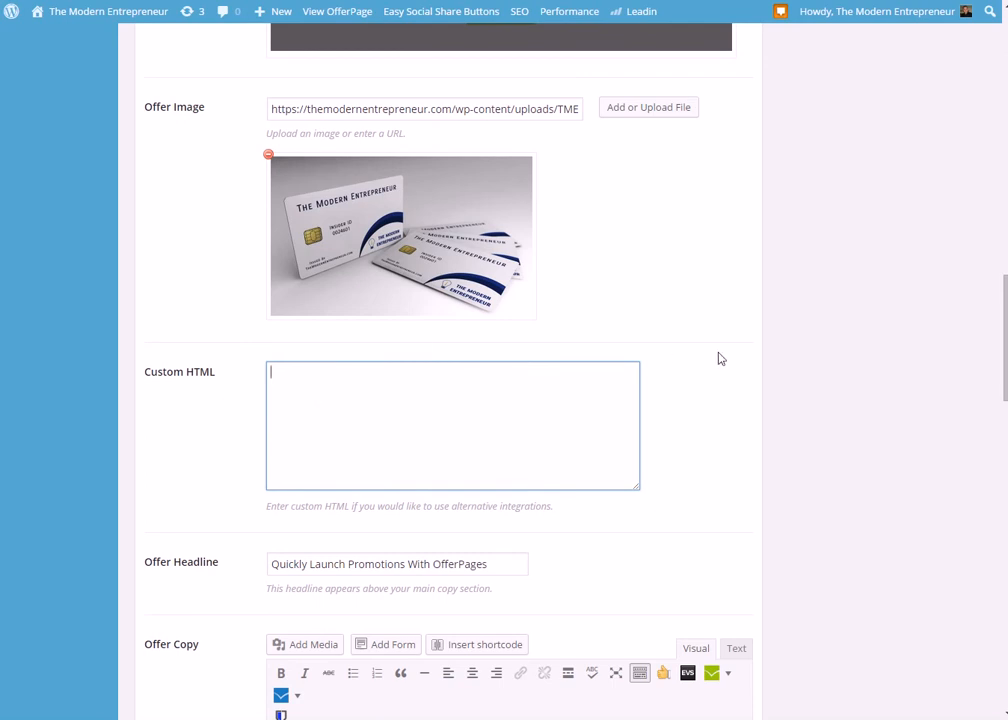
scroll("down", 3)
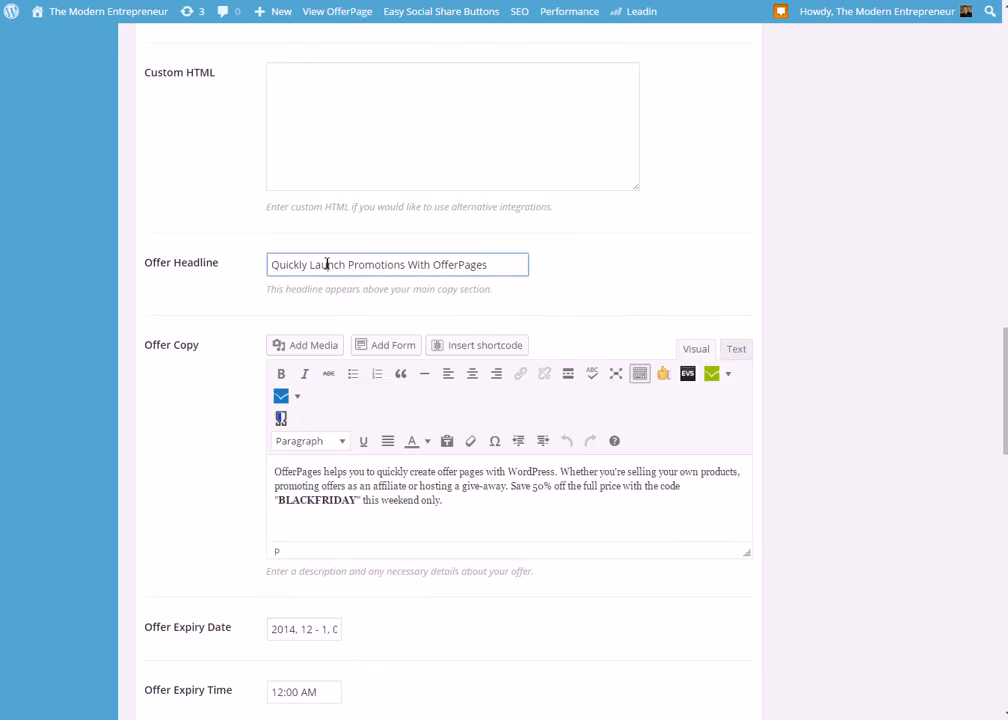
scroll("down", 3)
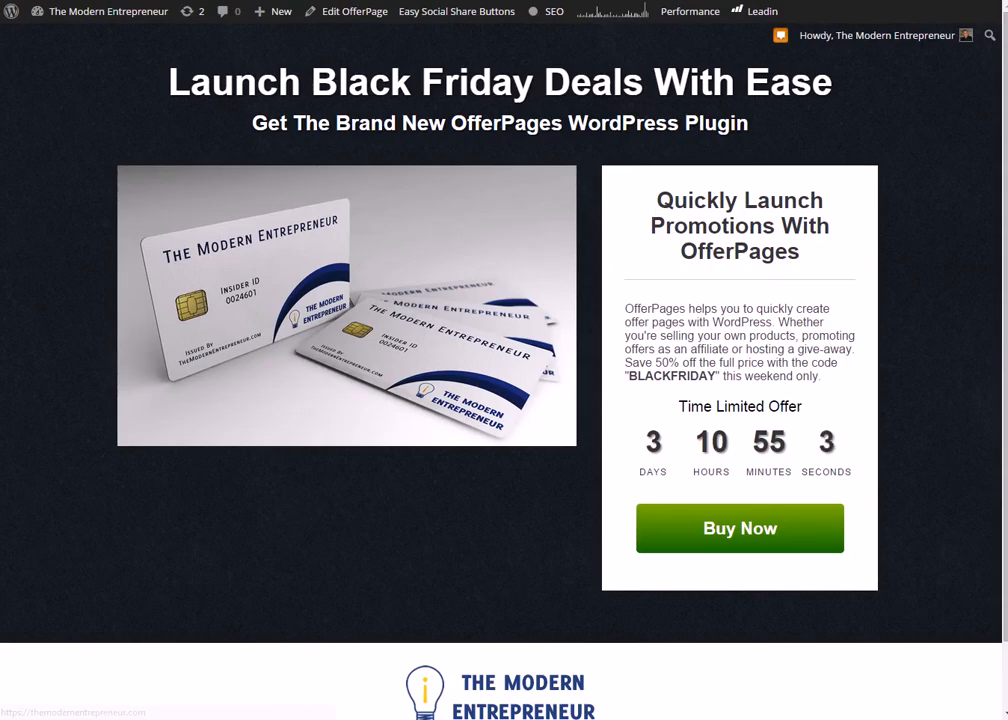
- Return to the editor via Edit OfferPage and choose 28 November 2014 in the expiry date calendar
left_click(347, 11)
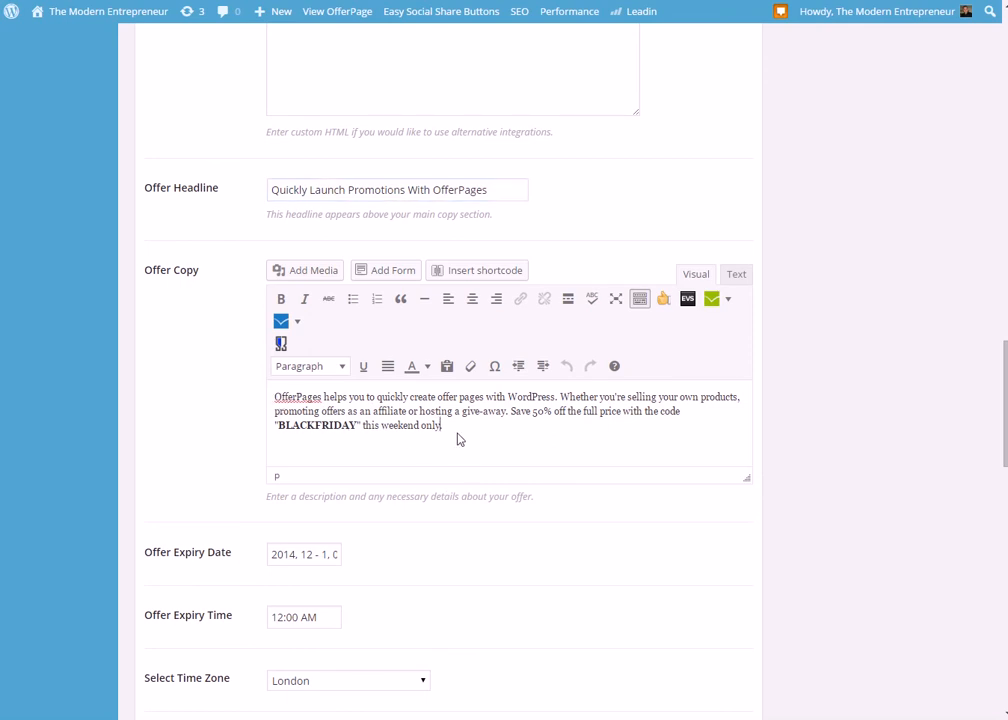
mouse_move(400, 298)
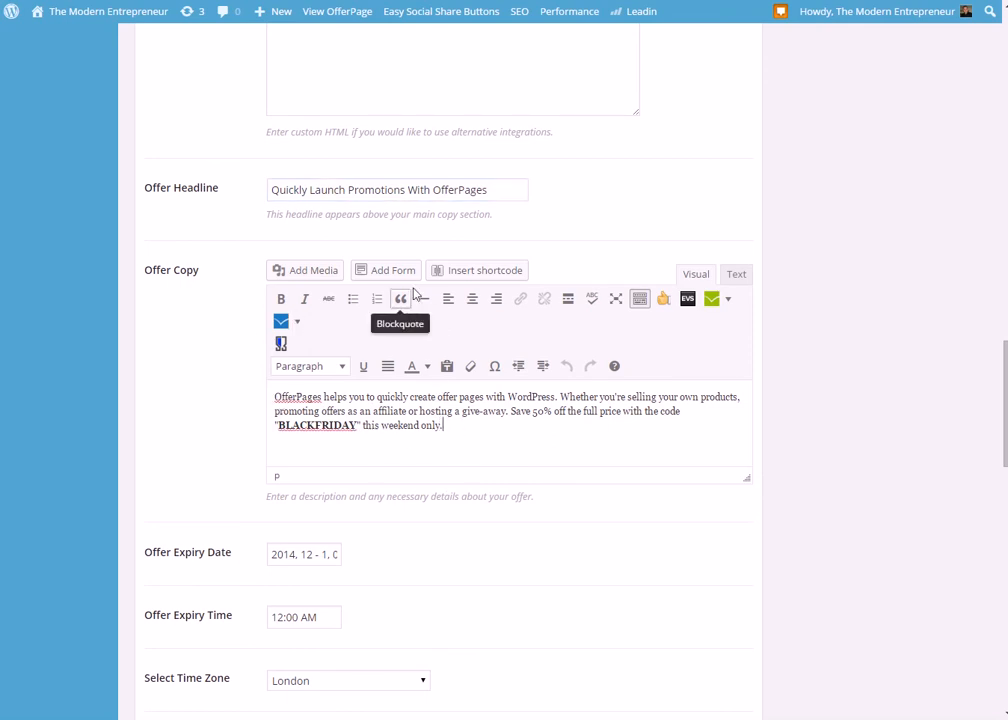
mouse_move(435, 340)
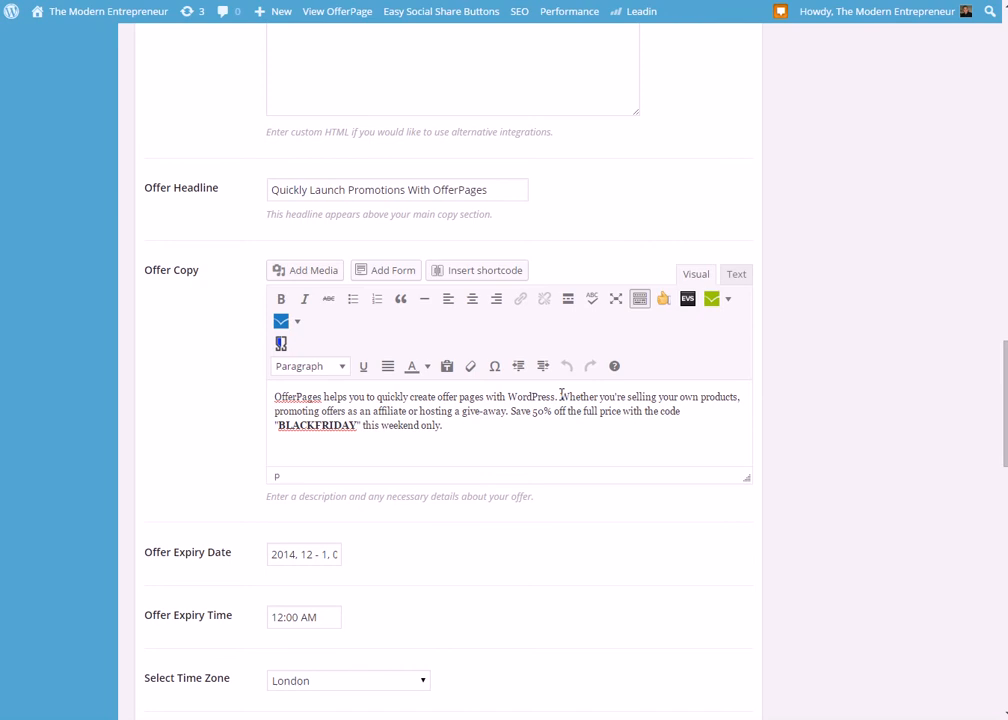
scroll("down", 3)
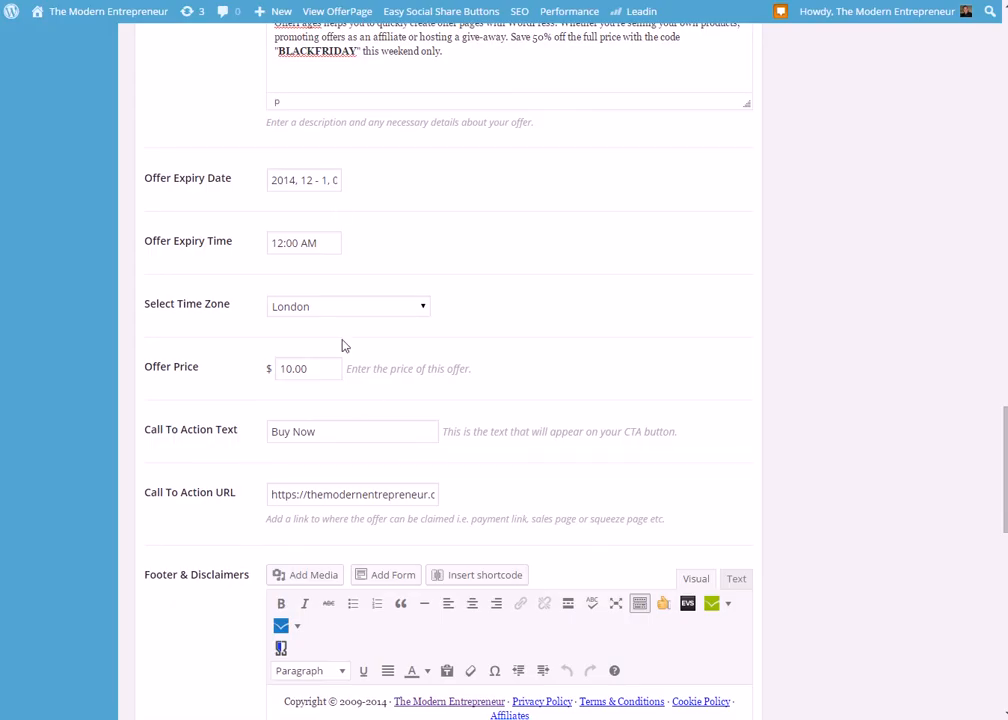
left_click(304, 180)
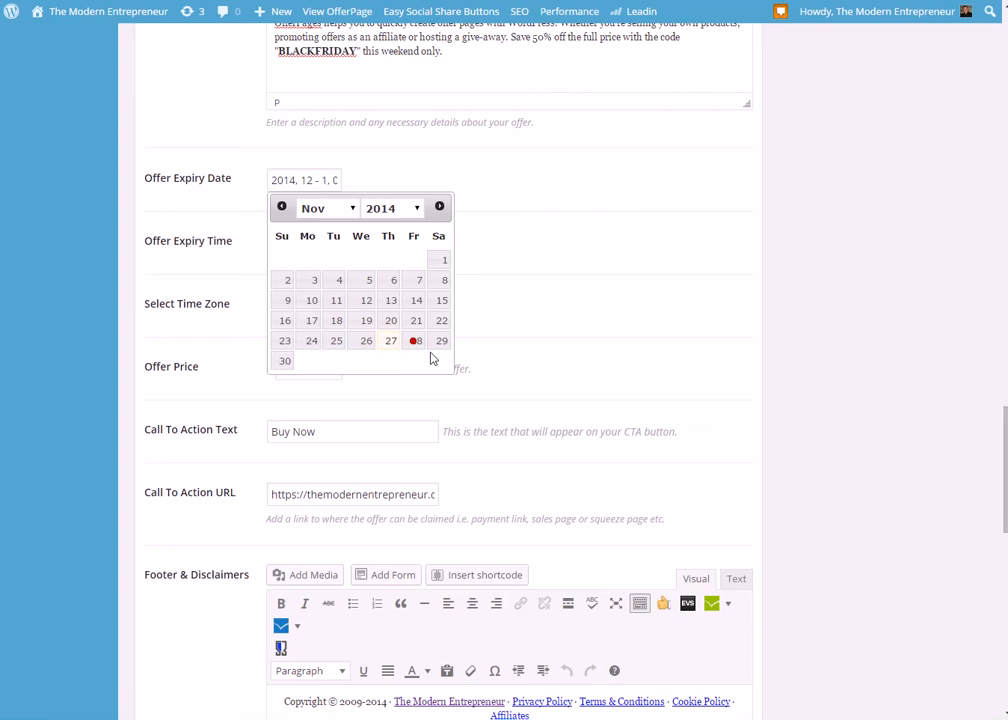
left_click(280, 11)
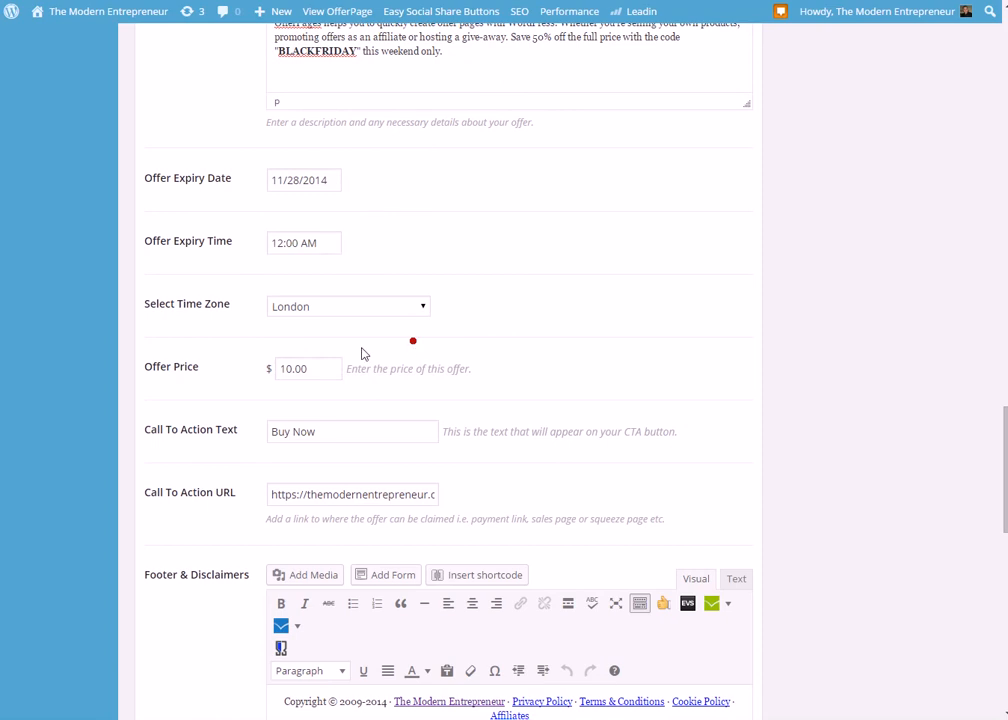
mouse_move(269, 325)
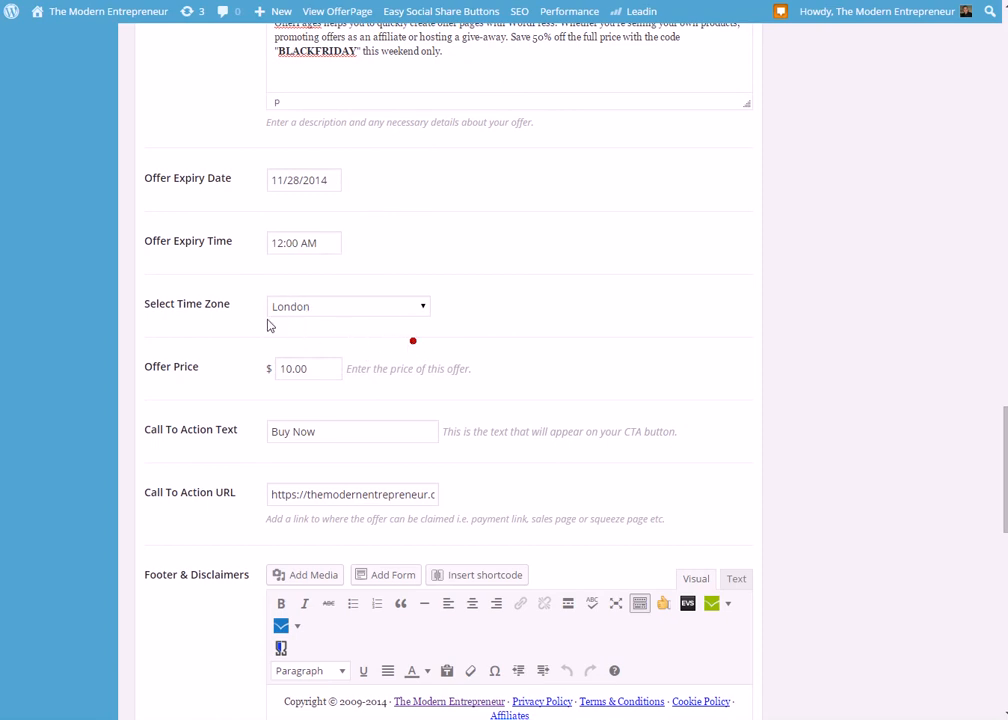
- Confirm the 11/28/2014 expiry date, keeping the 12:00 AM expiry time and 10.00 offer price
left_click(304, 179)
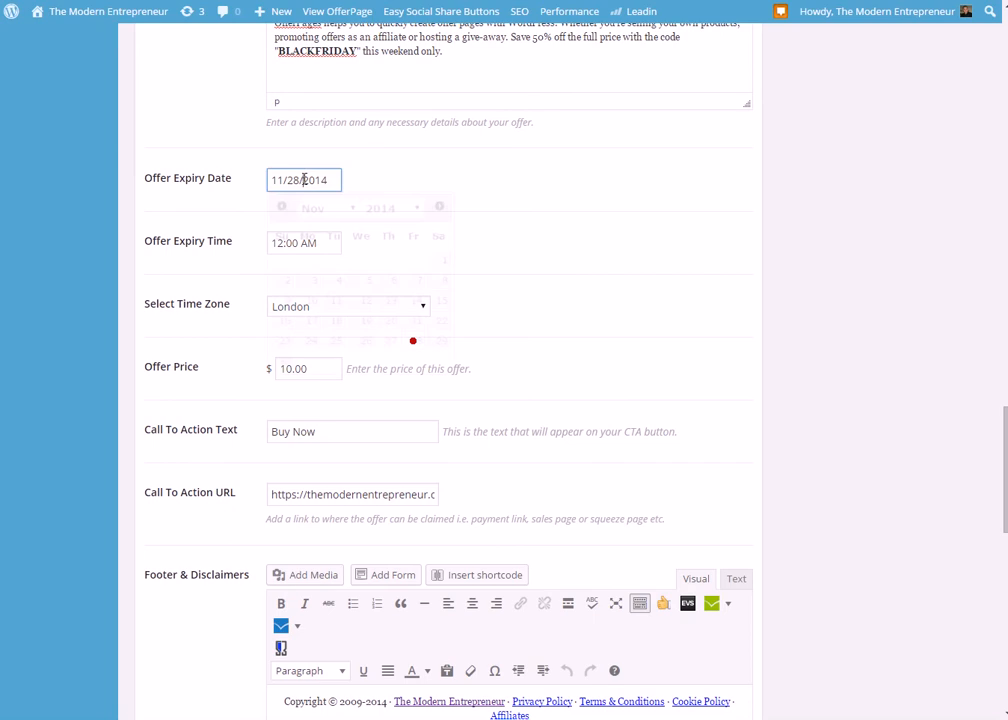
left_click(303, 179)
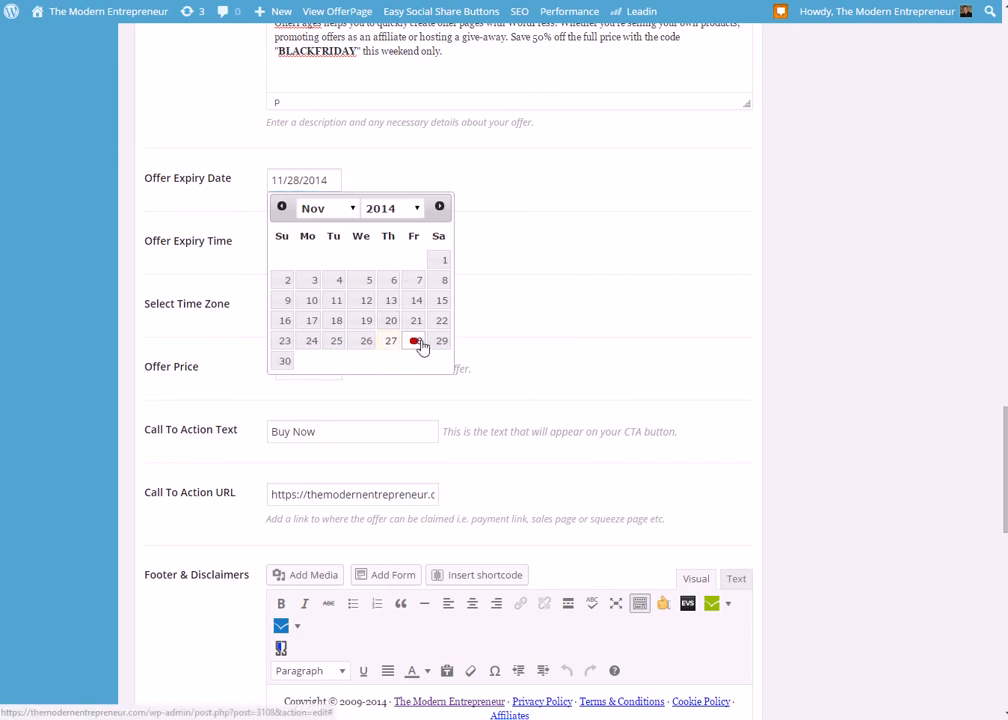
left_click(417, 341)
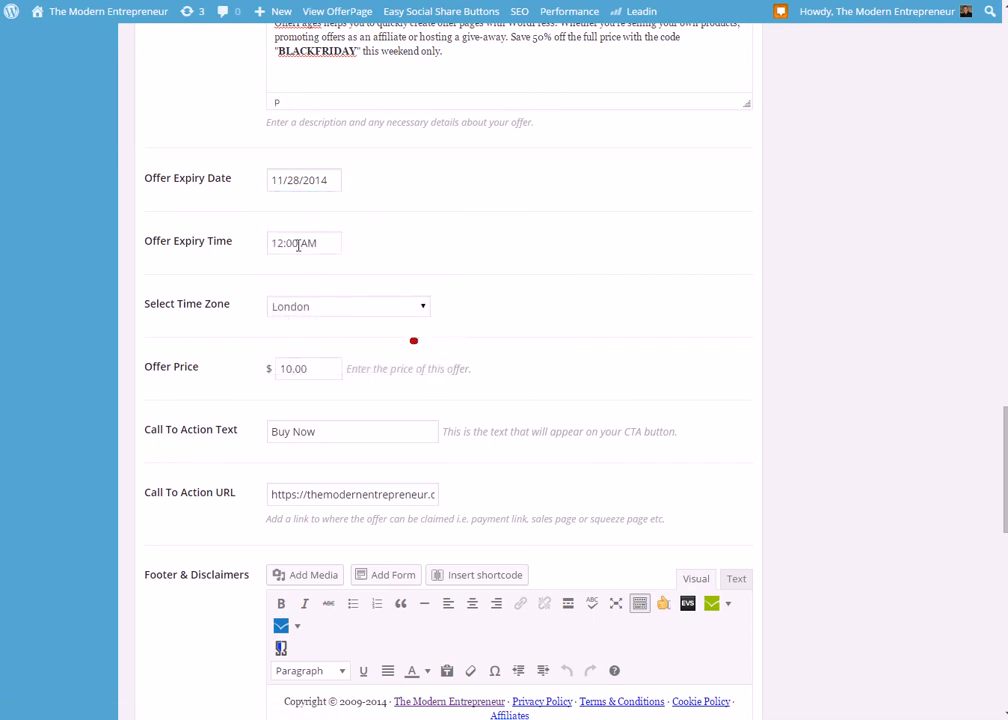
left_click(307, 368)
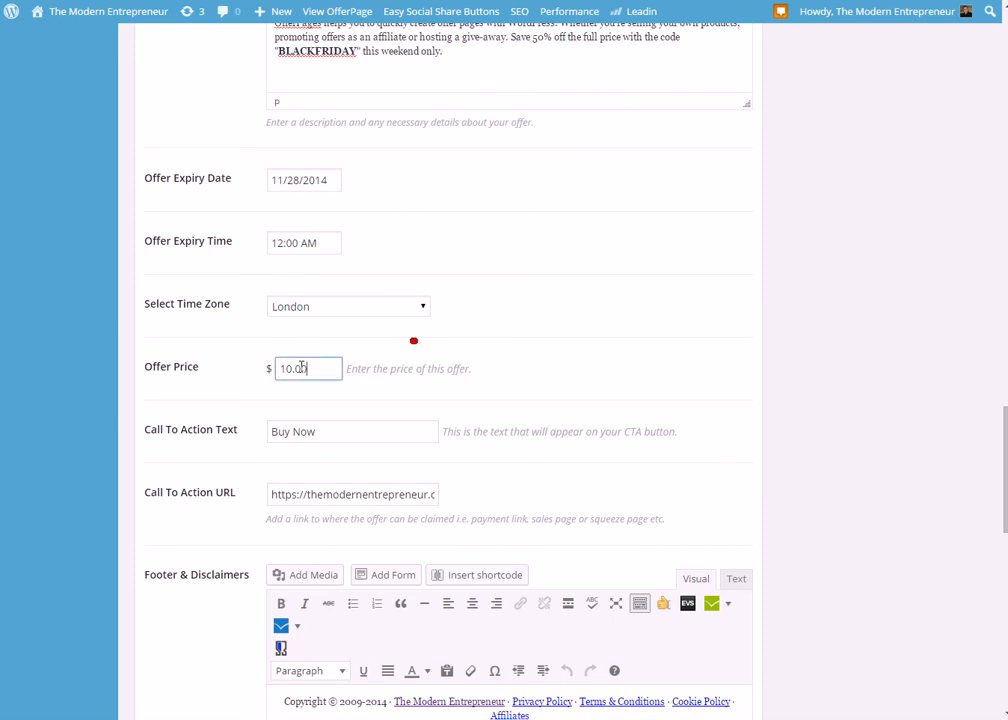
scroll("down", 3)
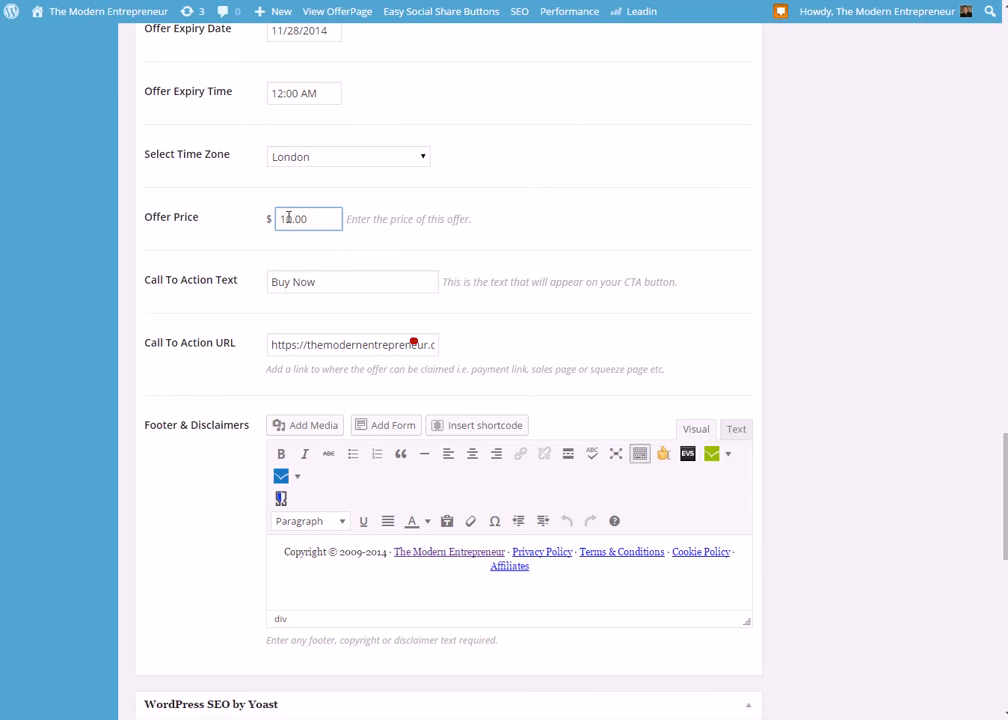
left_click(351, 281)
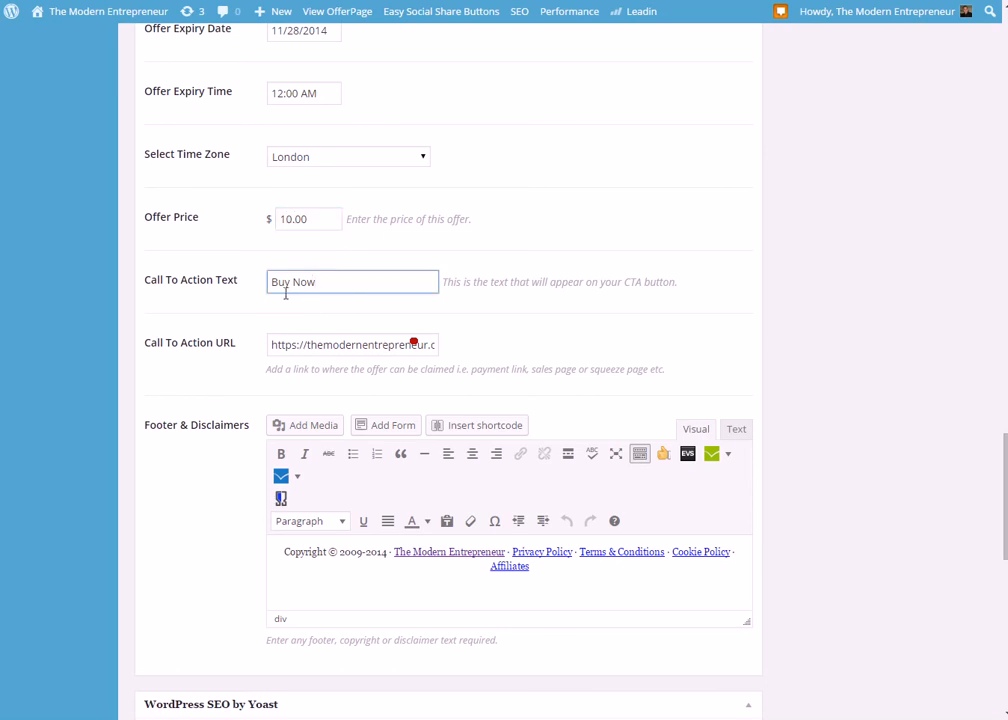
double_click(293, 281)
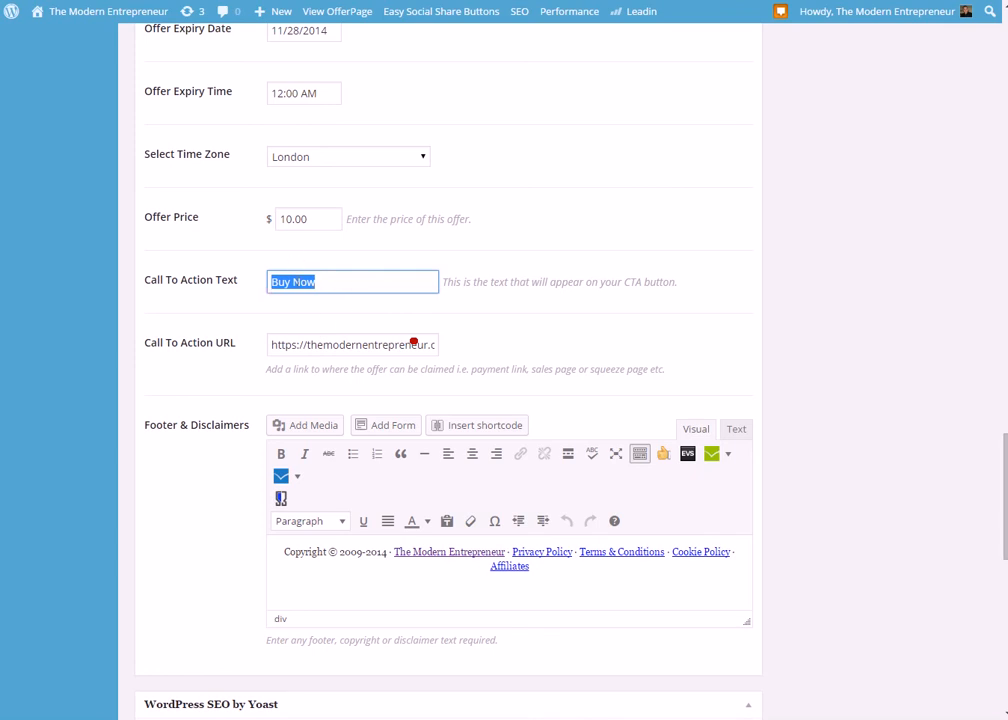
mouse_move(225, 135)
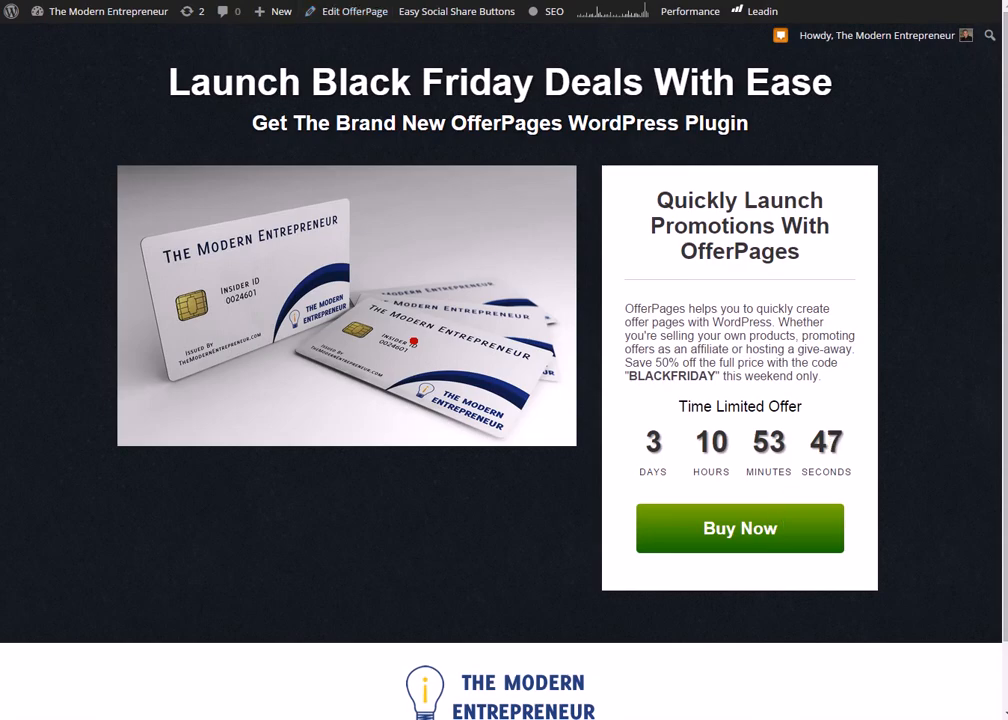
left_click(352, 11)
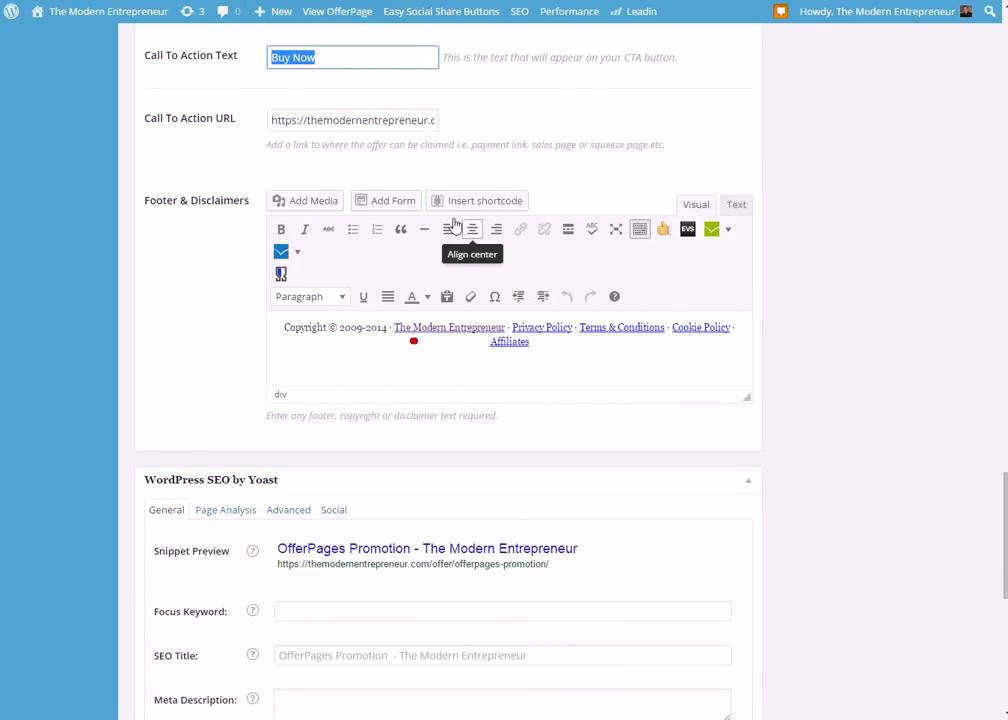
mouse_move(550, 330)
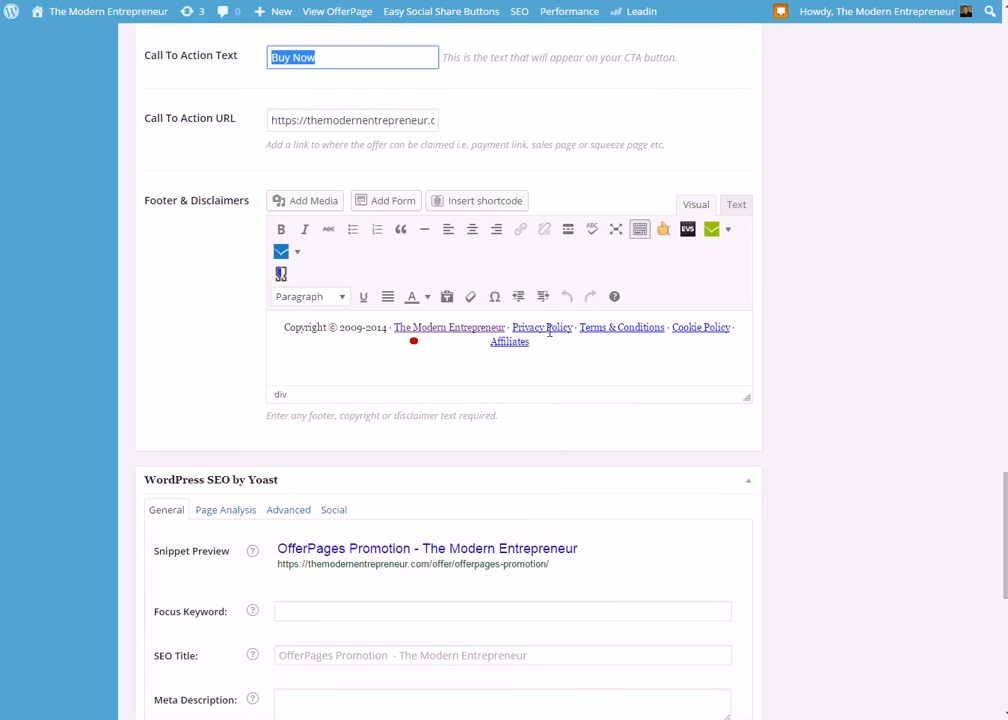
scroll("up", 3)
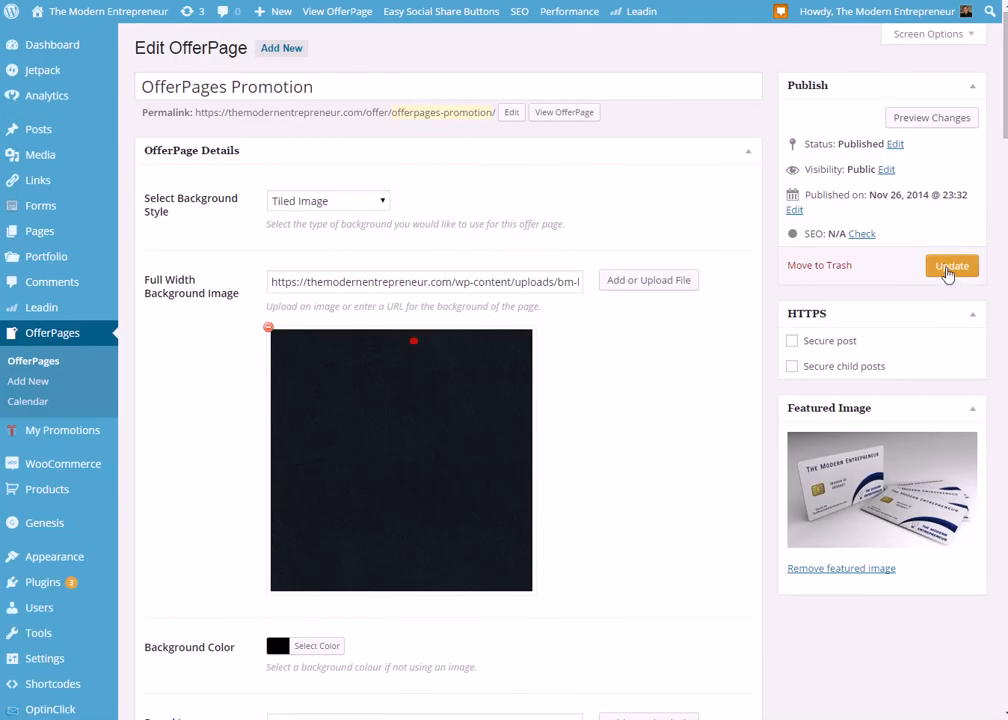
- Update the offer page so the 'Post updated' notice appears
left_click(951, 265)
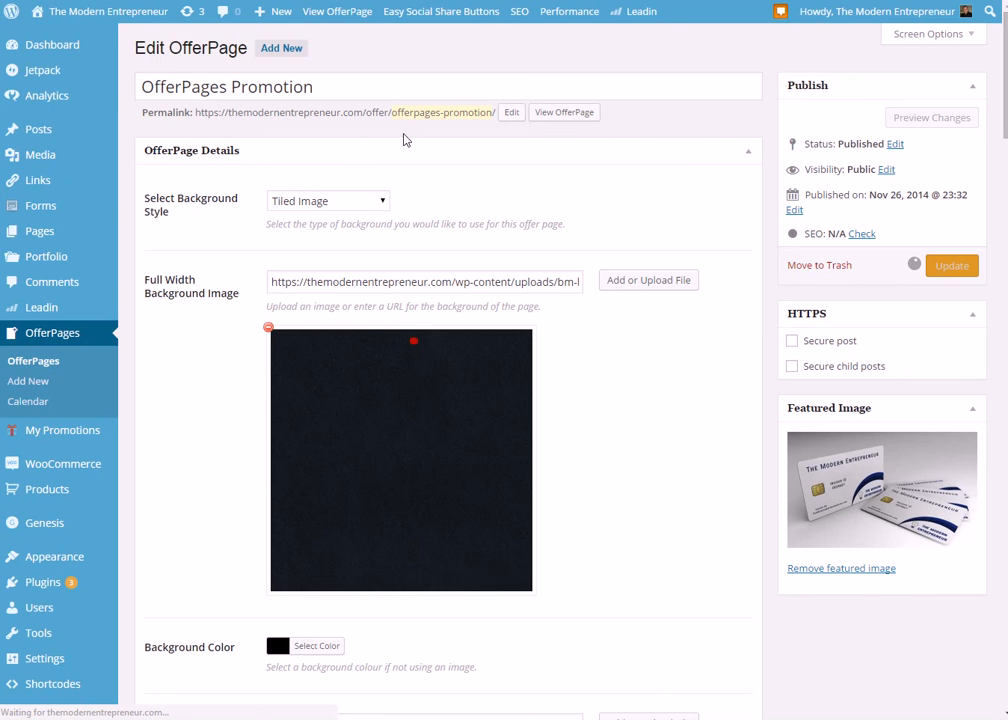
left_click(950, 265)
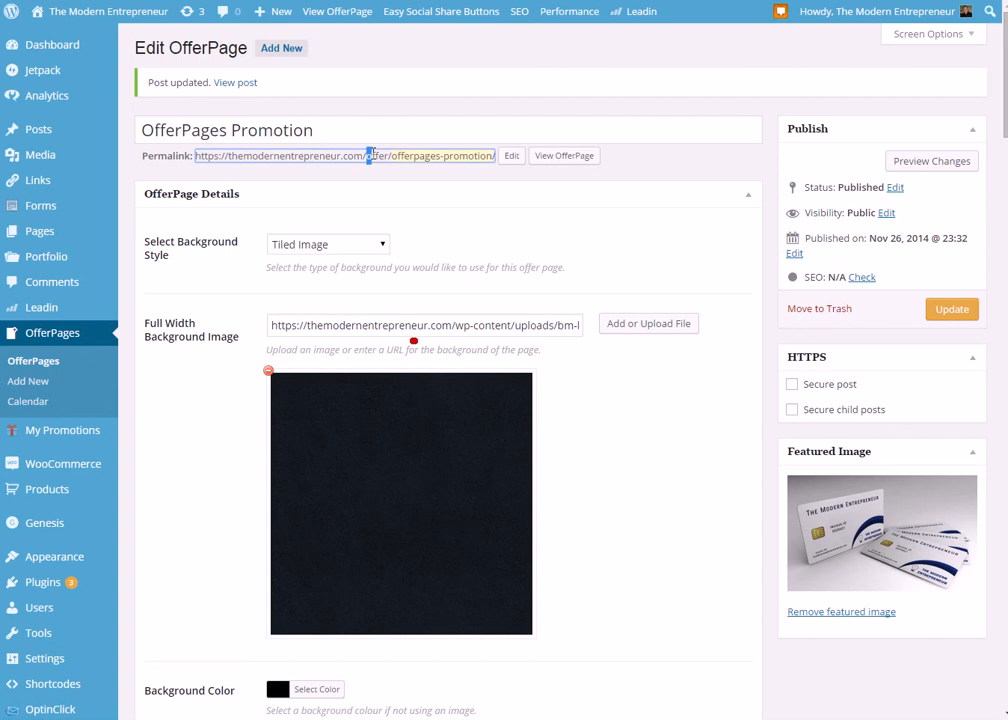
- Select the permalink address and start editing the offer page's slug
double_click(378, 156)
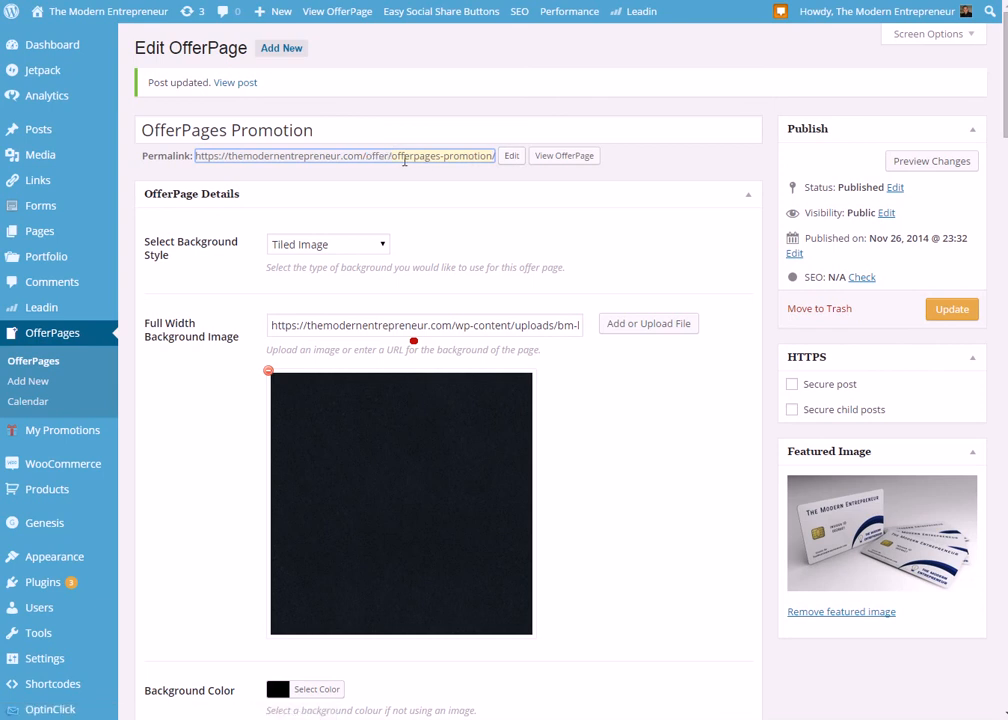
left_click(511, 155)
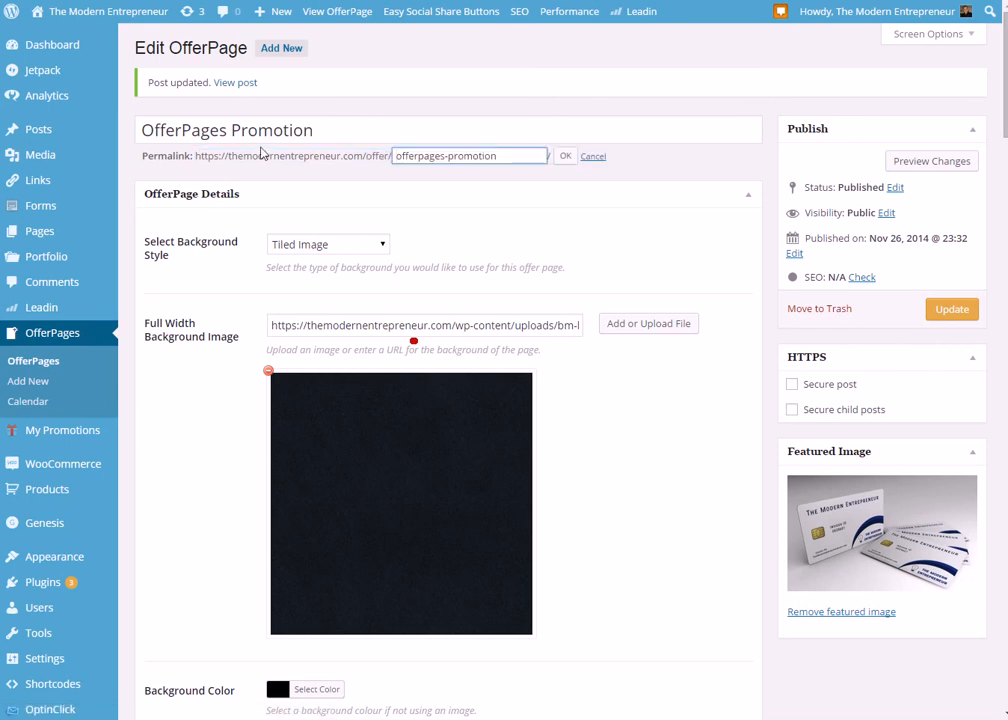
left_click(235, 130)
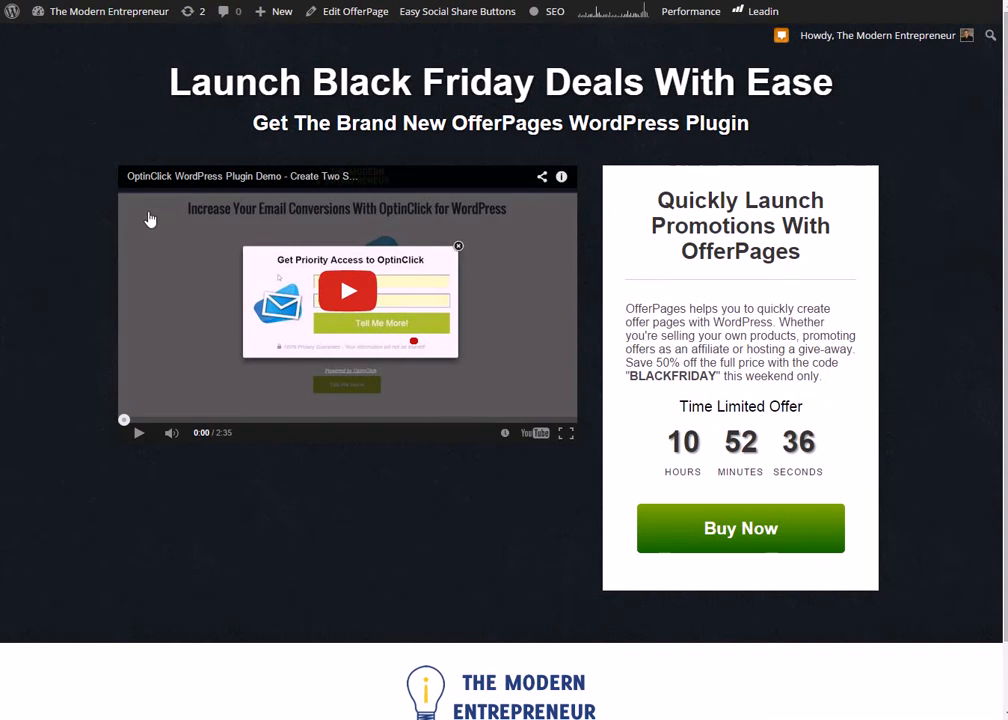
mouse_move(420, 315)
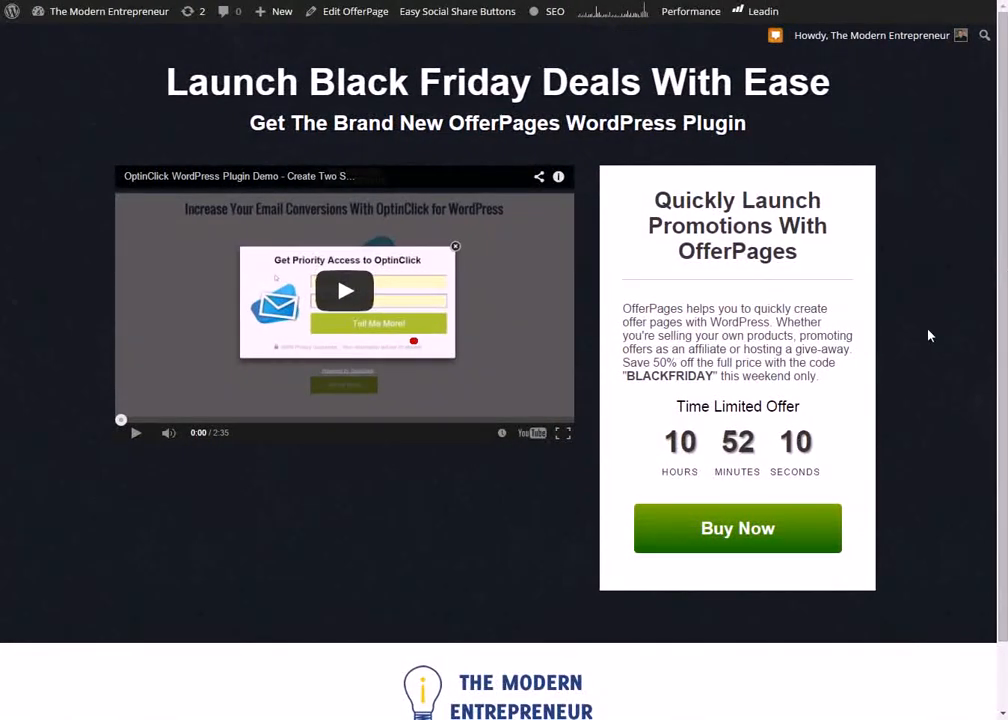
mouse_move(878, 292)
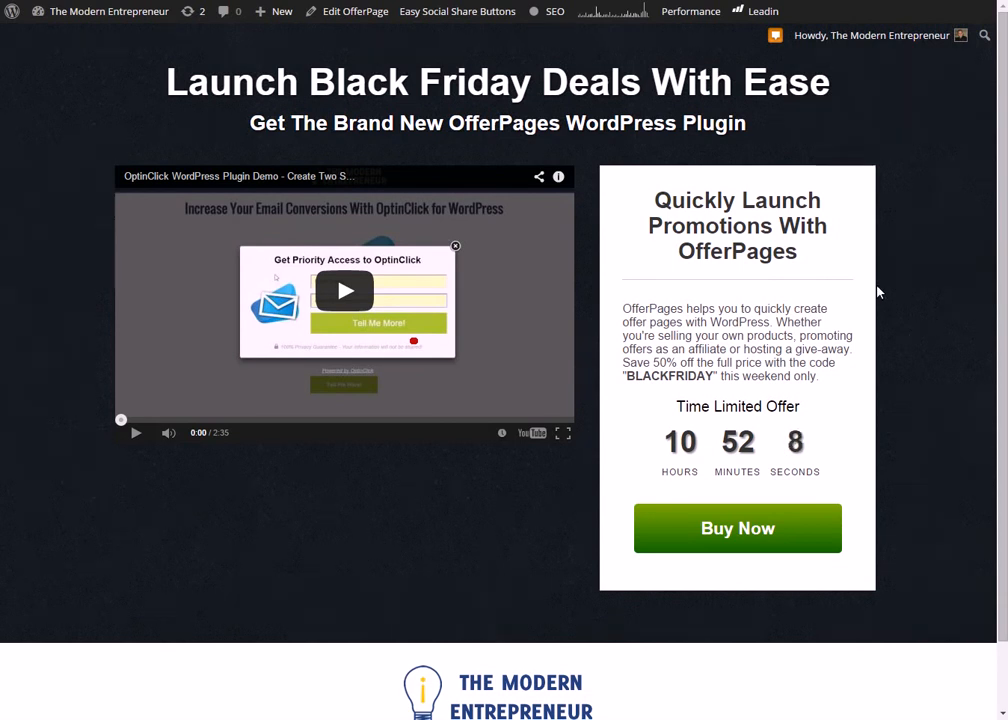
mouse_move(388, 181)
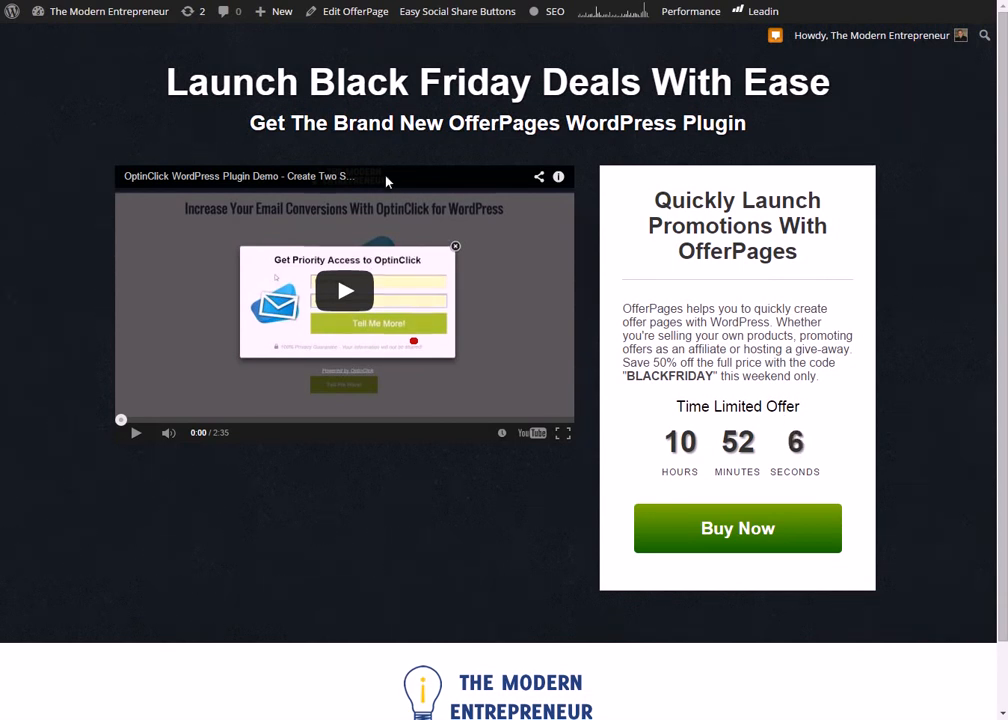